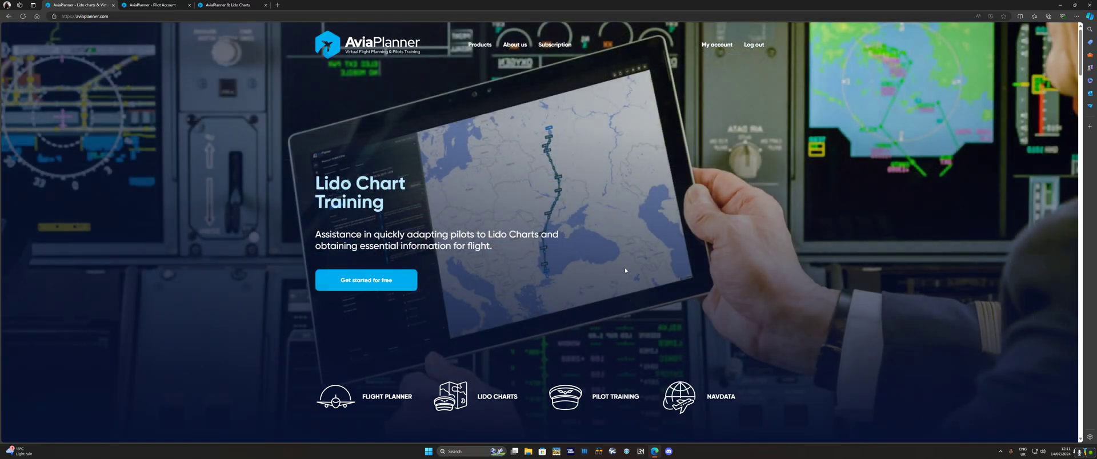
{"action": "mouse_move", "coordinate": [561, 247]}
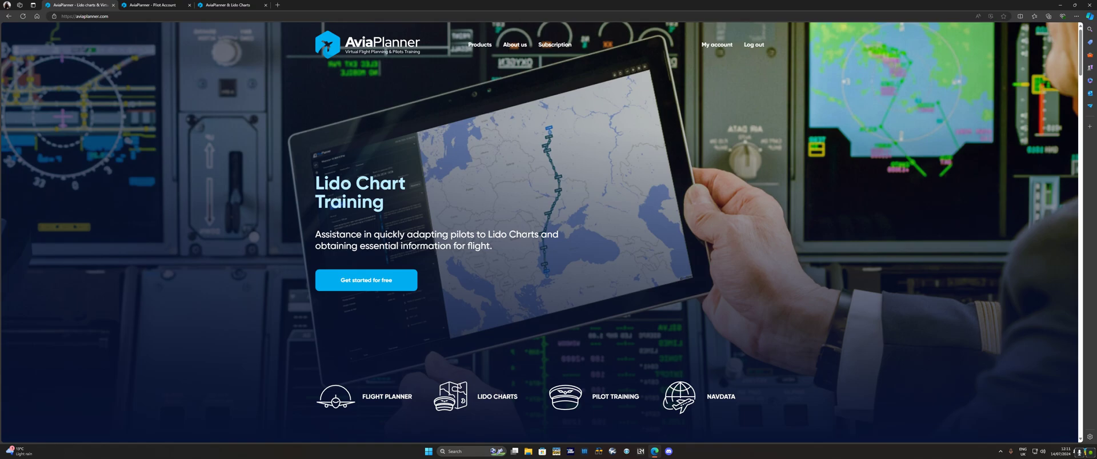
{"action": "mouse_move", "coordinate": [429, 201]}
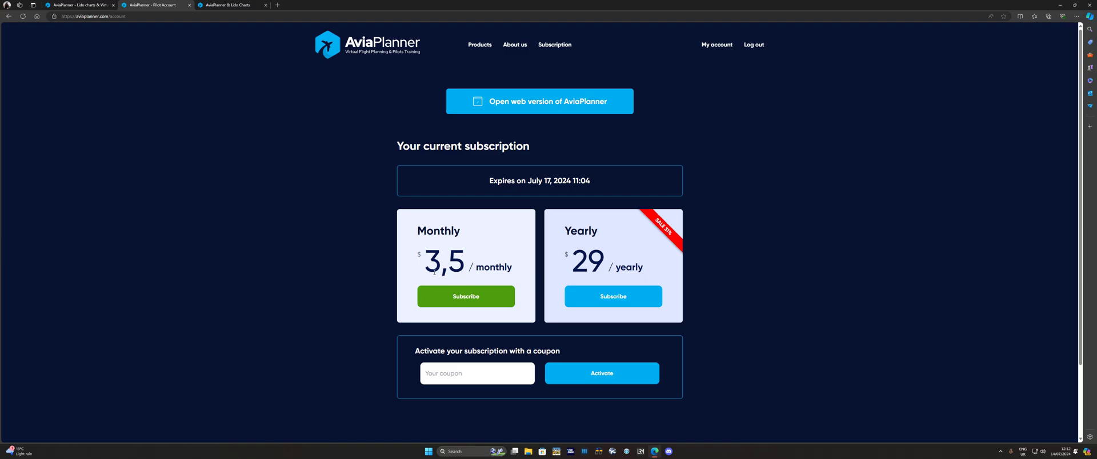
{"action": "mouse_move", "coordinate": [484, 238]}
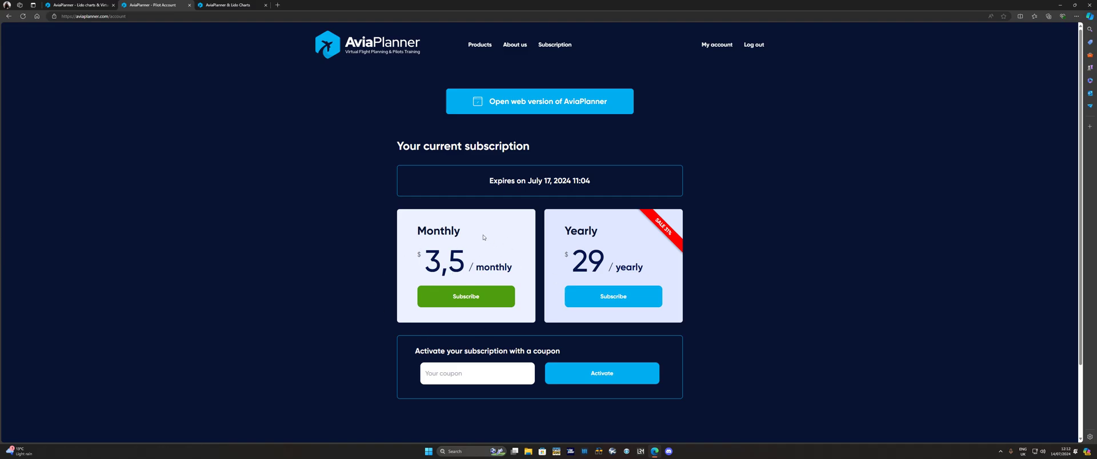
{"action": "mouse_move", "coordinate": [470, 260]}
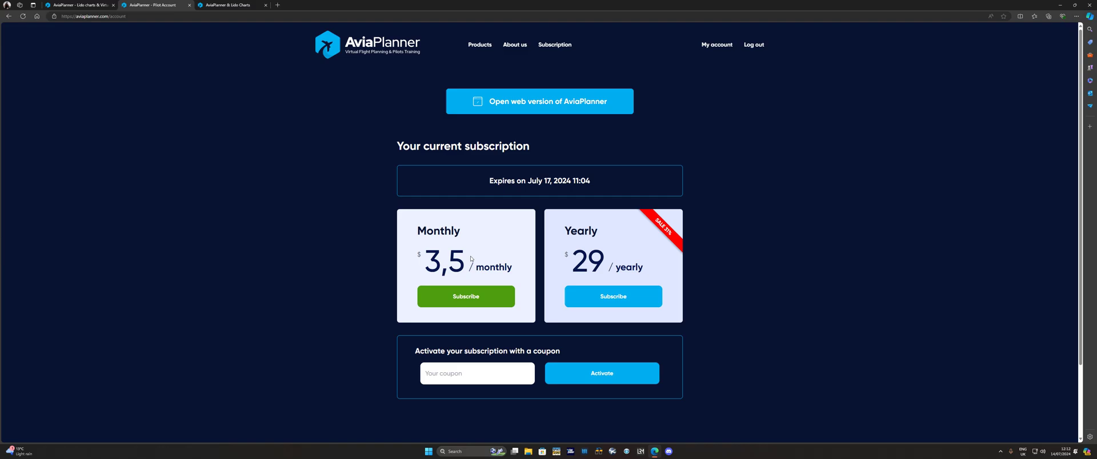
{"action": "mouse_move", "coordinate": [520, 195]}
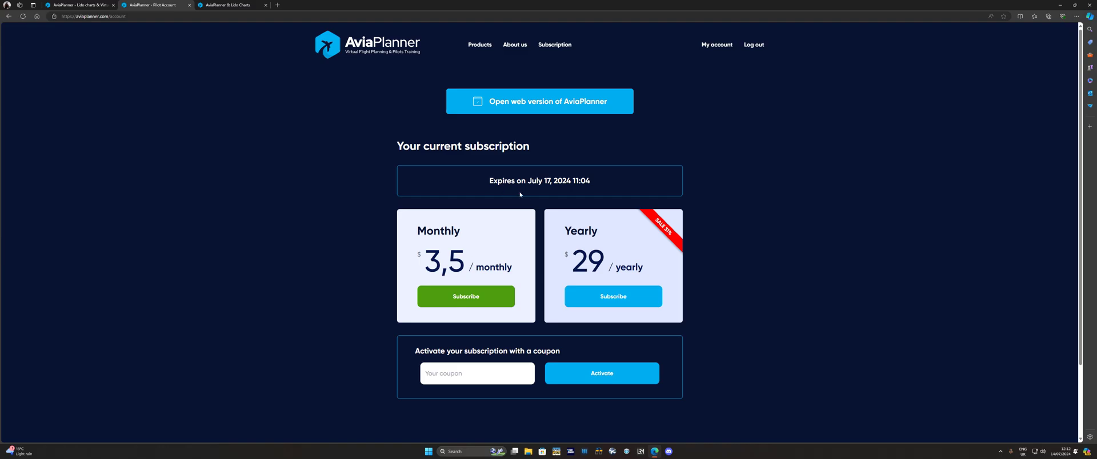
{"action": "mouse_move", "coordinate": [532, 210]}
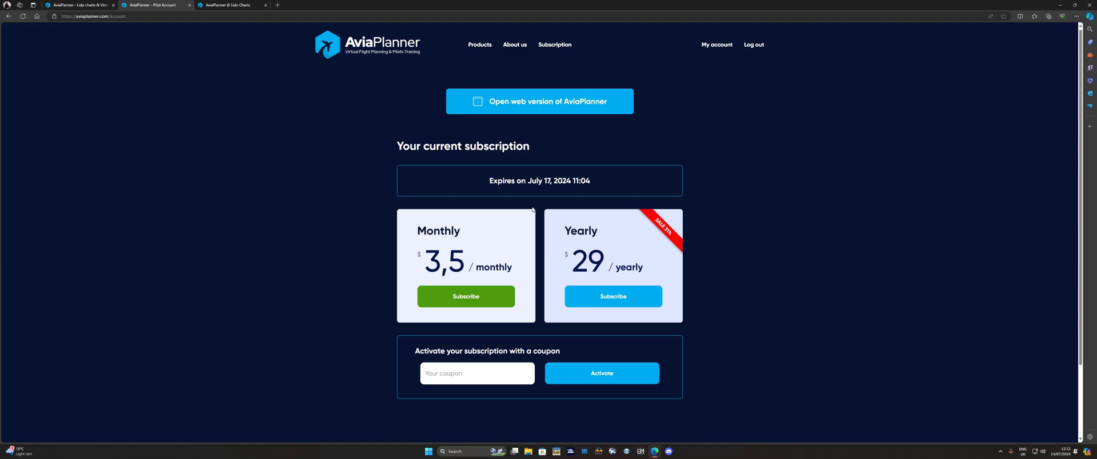
{"action": "mouse_move", "coordinate": [530, 202]}
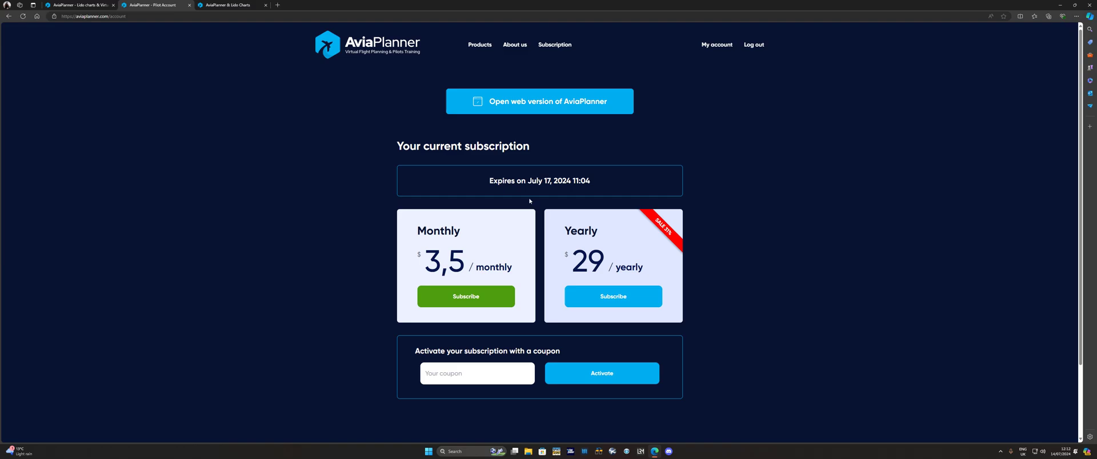
- Open the web planner and show the EGNM–EGPF route panel with fuel, exports and waypoints
{"action": "left_click", "coordinate": [539, 101]}
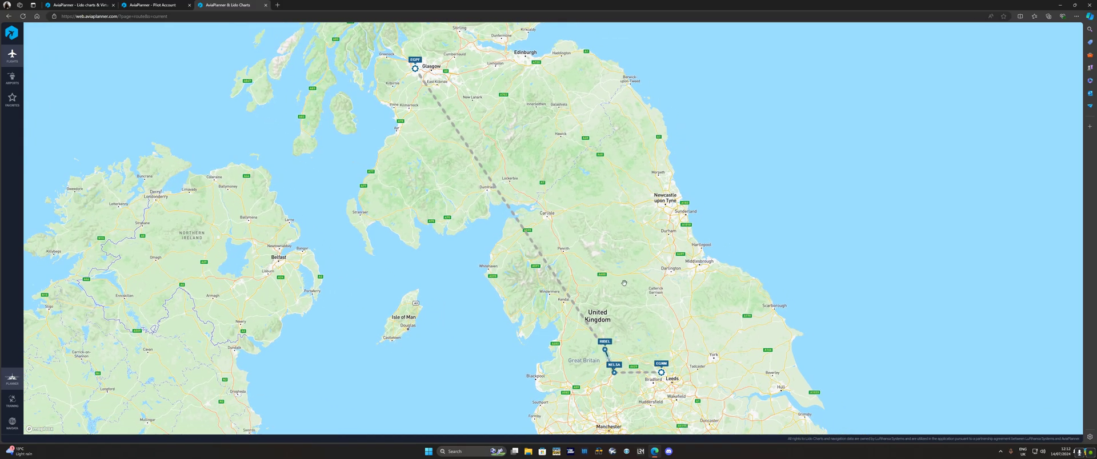
{"action": "mouse_move", "coordinate": [521, 308]}
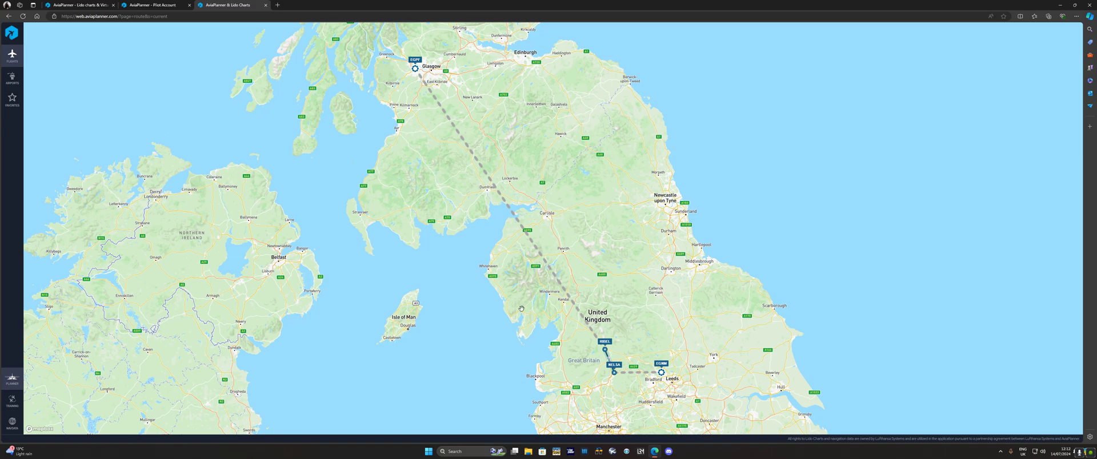
{"action": "left_click", "coordinate": [661, 372]}
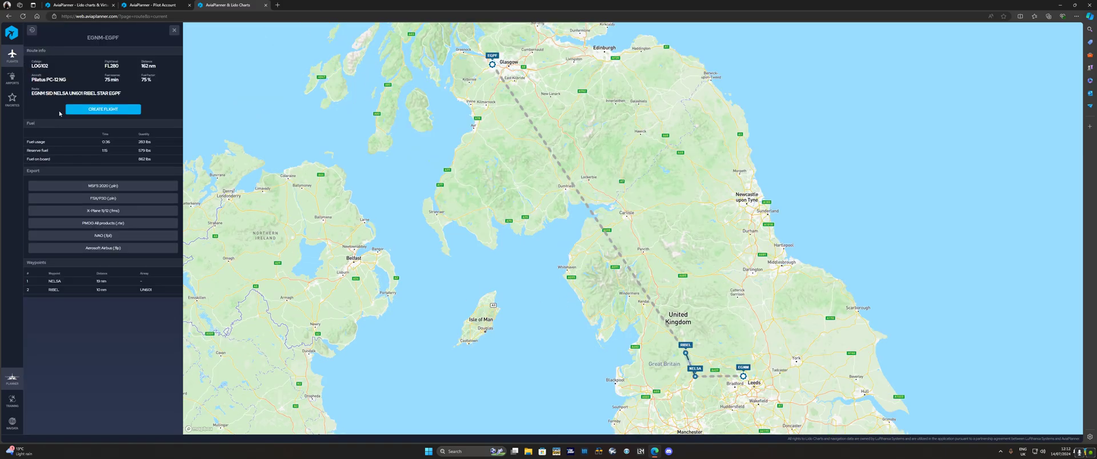
{"action": "mouse_move", "coordinate": [287, 281]}
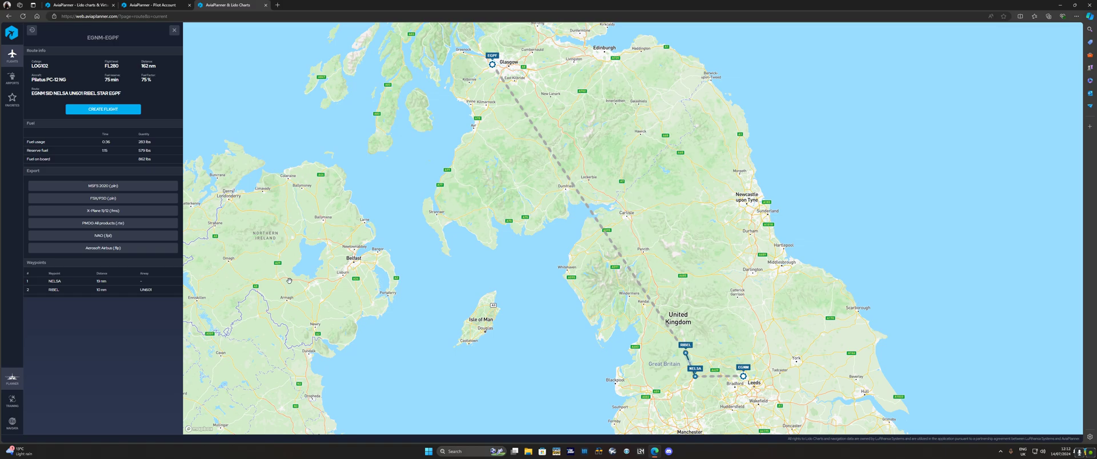
{"action": "mouse_move", "coordinate": [688, 272]}
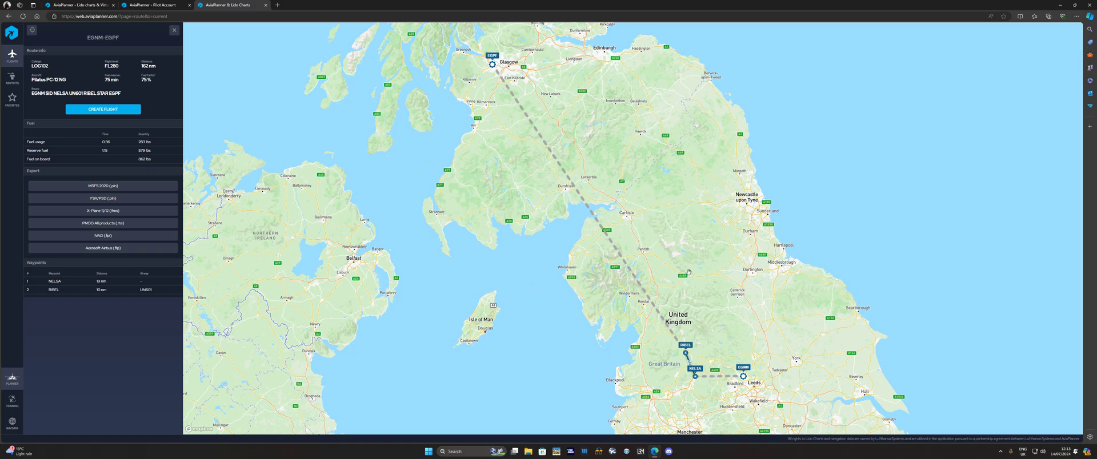
{"action": "mouse_move", "coordinate": [642, 197]}
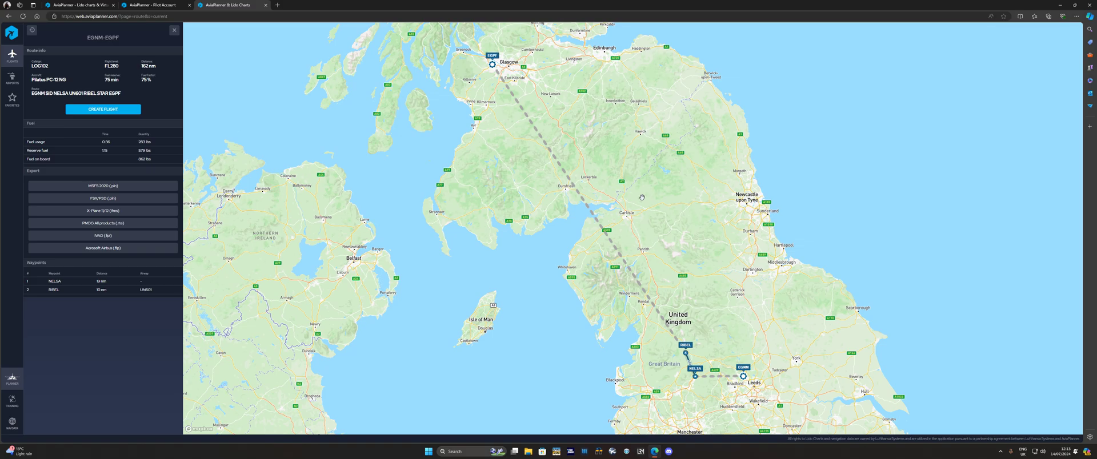
{"action": "mouse_move", "coordinate": [607, 197]}
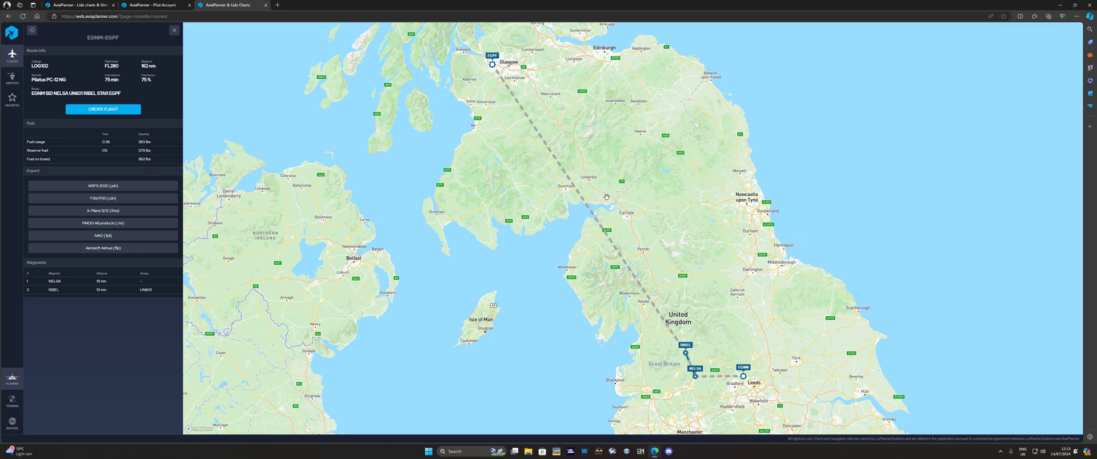
{"action": "mouse_move", "coordinate": [608, 203]}
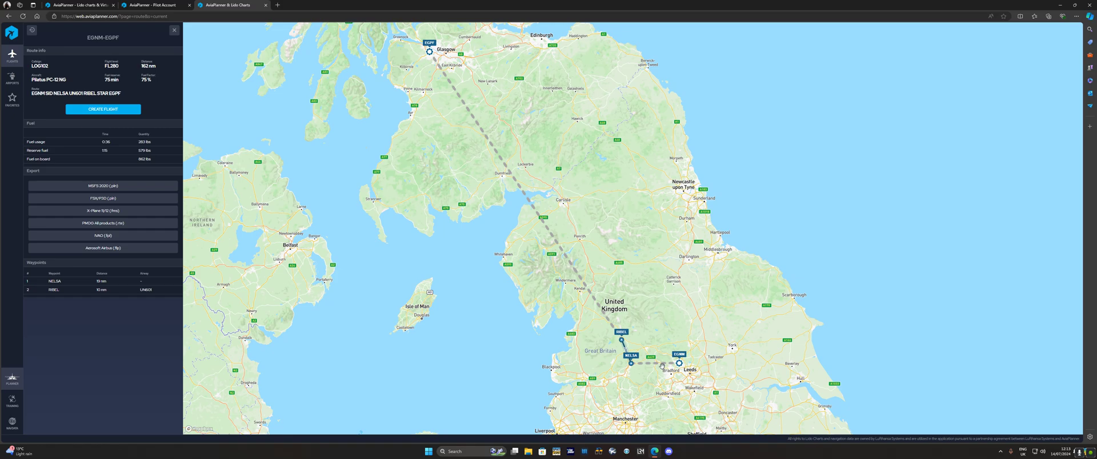
{"action": "mouse_move", "coordinate": [383, 342]}
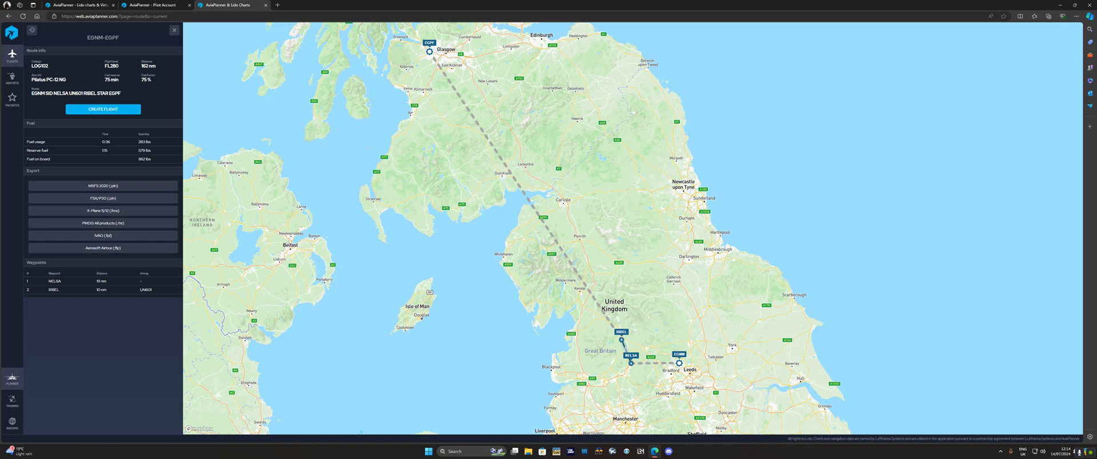
{"action": "mouse_move", "coordinate": [515, 212]}
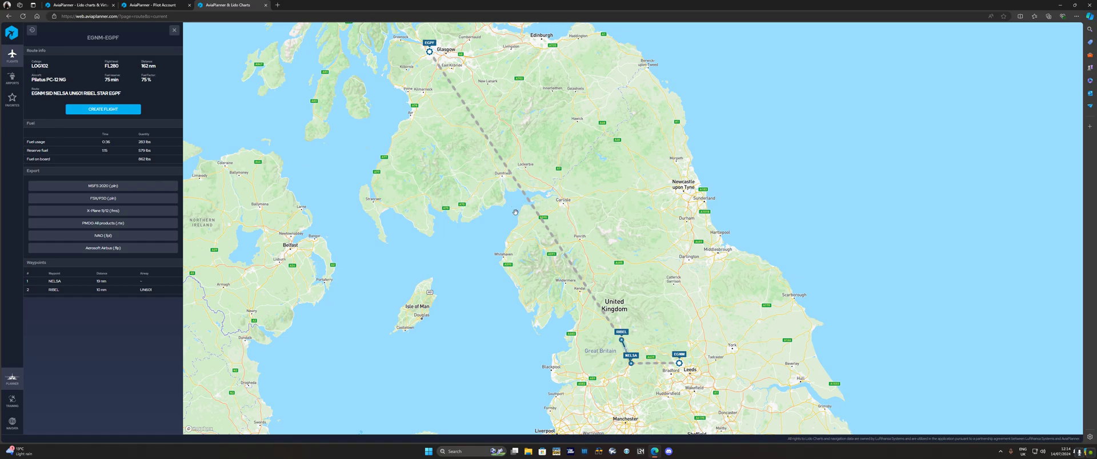
{"action": "mouse_move", "coordinate": [493, 224]}
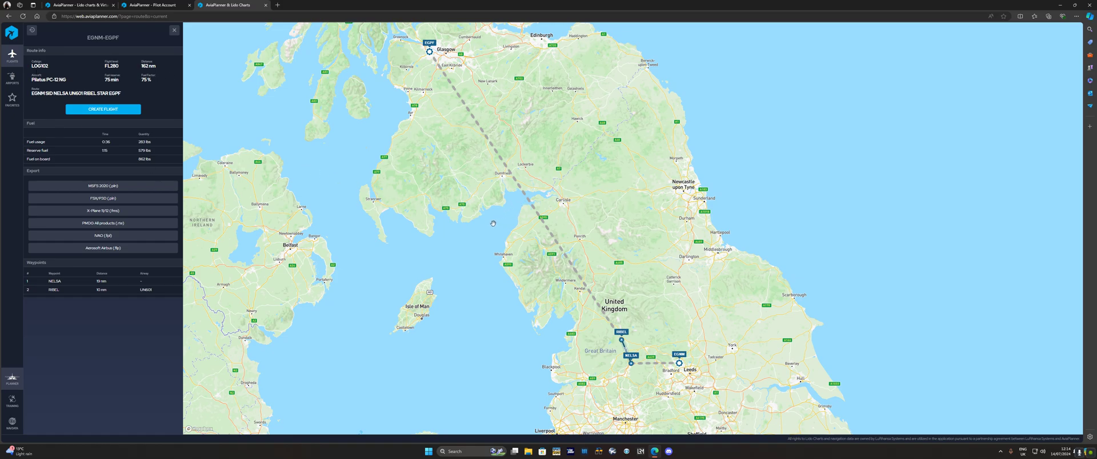
{"action": "mouse_move", "coordinate": [295, 190]}
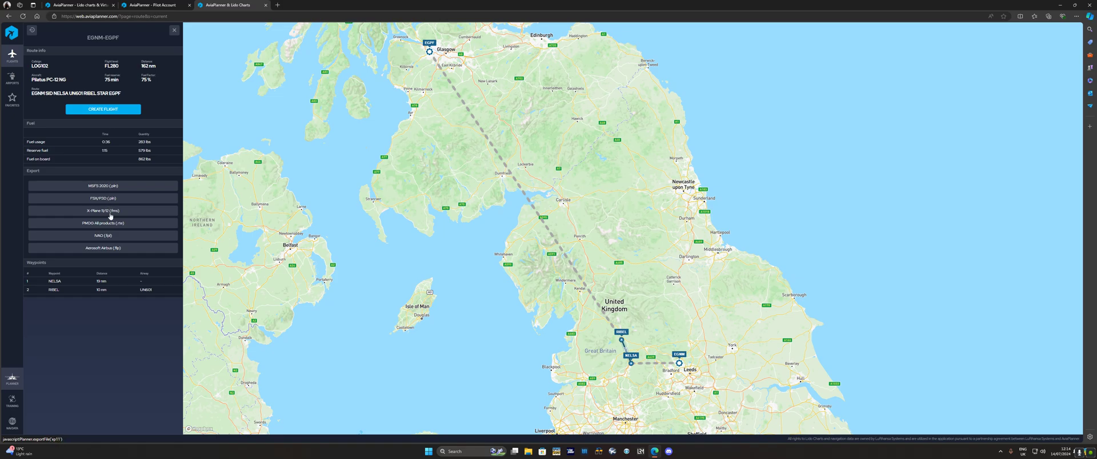
{"action": "mouse_move", "coordinate": [110, 225]}
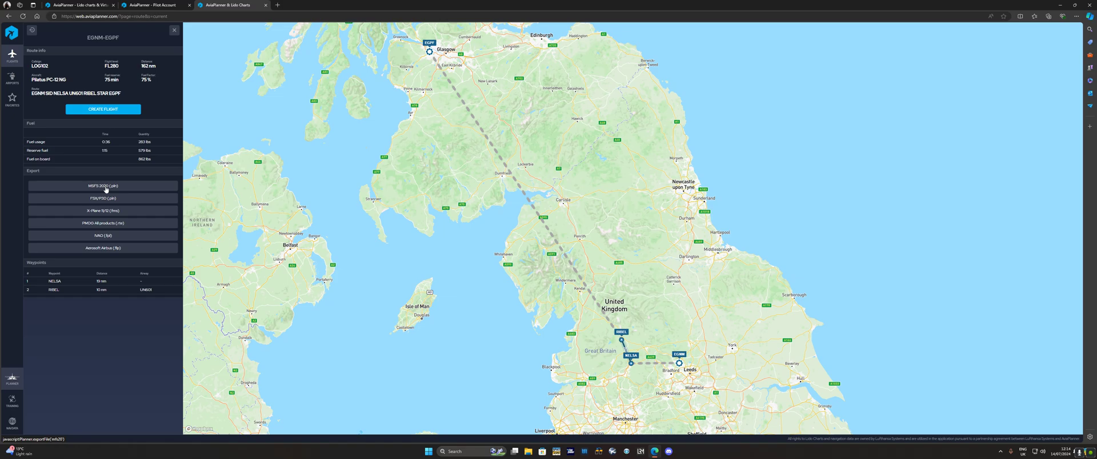
{"action": "mouse_move", "coordinate": [123, 185]}
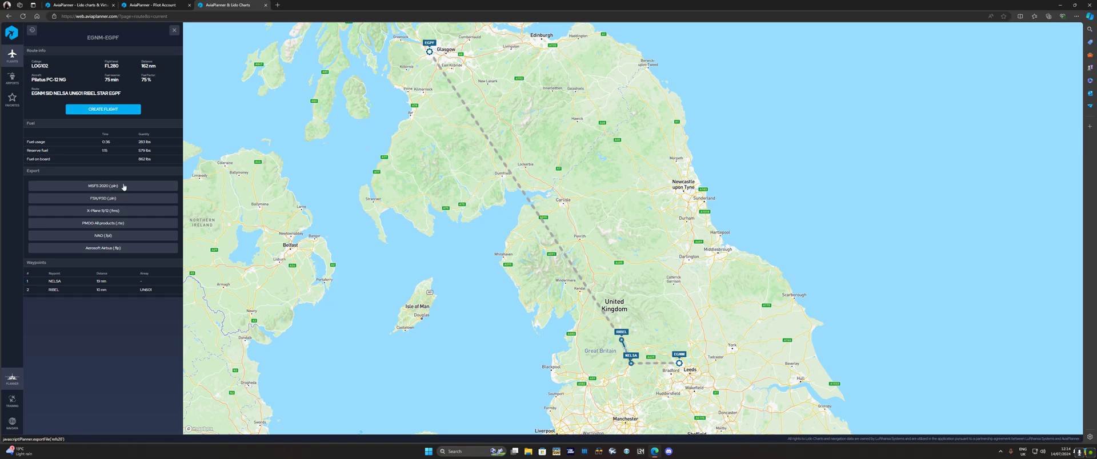
{"action": "mouse_move", "coordinate": [135, 194]}
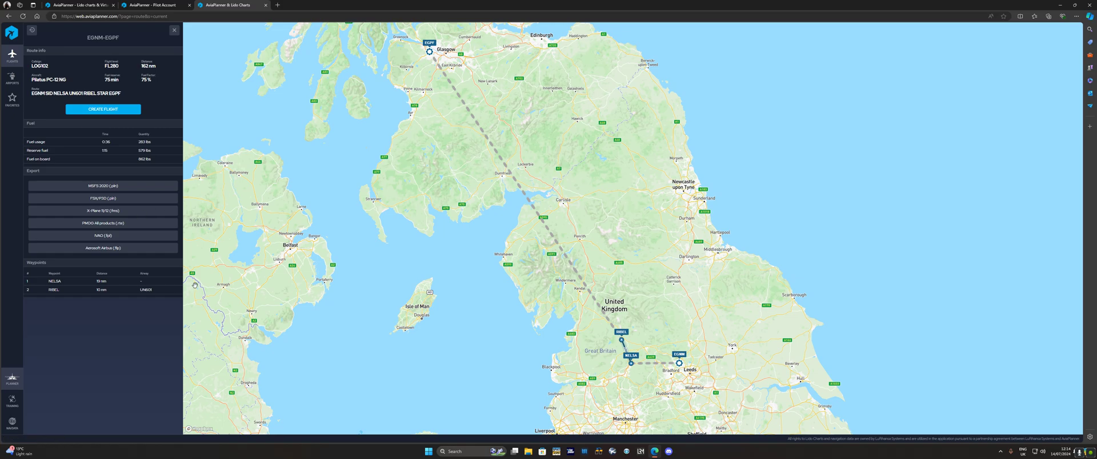
{"action": "mouse_move", "coordinate": [104, 191]}
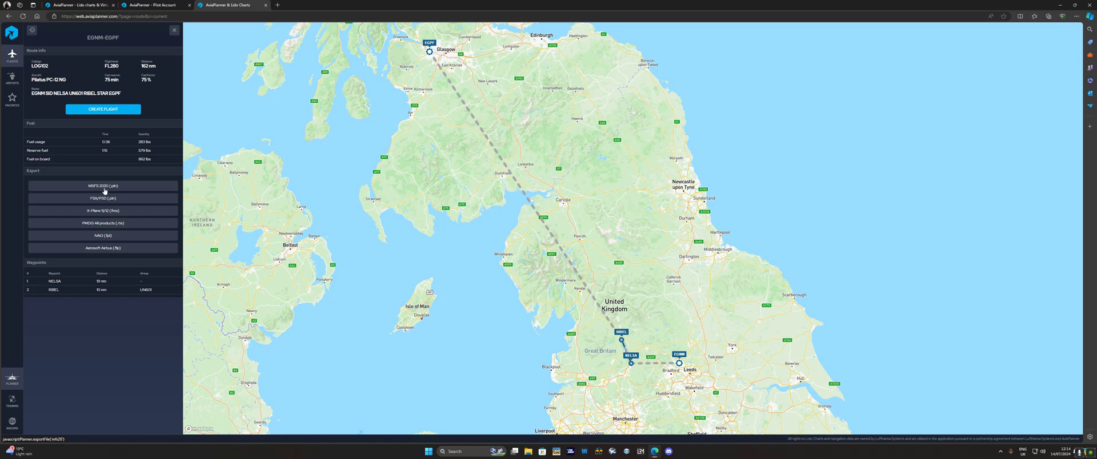
{"action": "mouse_move", "coordinate": [484, 233]}
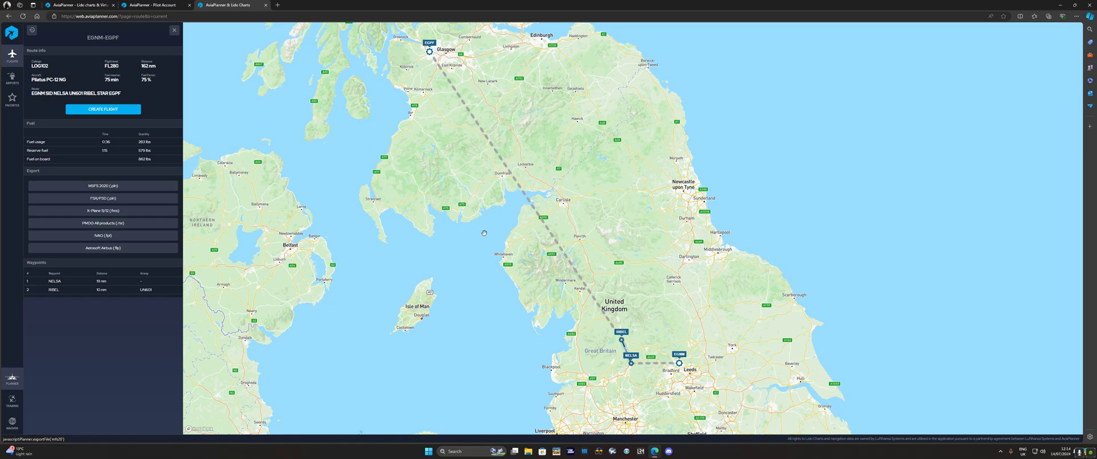
{"action": "mouse_move", "coordinate": [376, 222]}
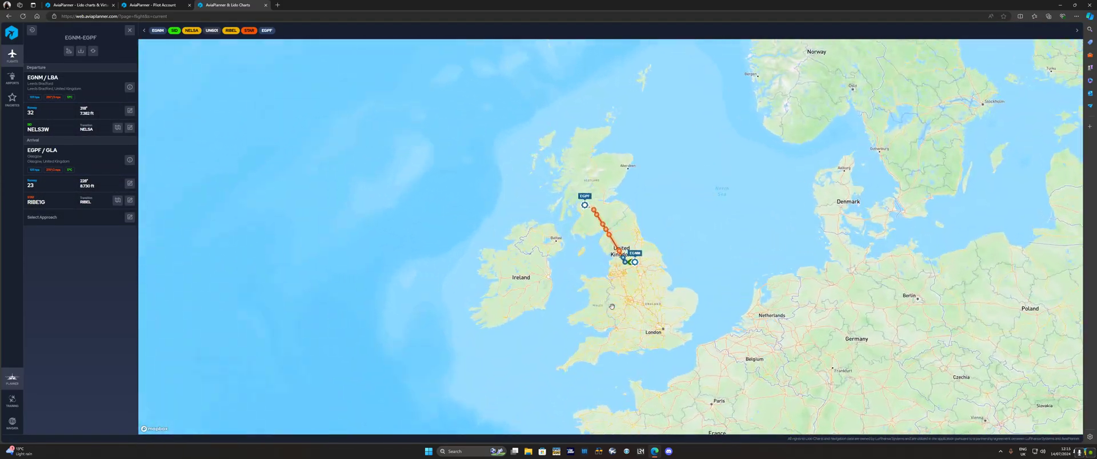
- Zoom the map to review the EGNM–EGPF track through LABAX toward Glasgow
{"action": "scroll", "scroll_direction": "up", "scroll_amount": 3}
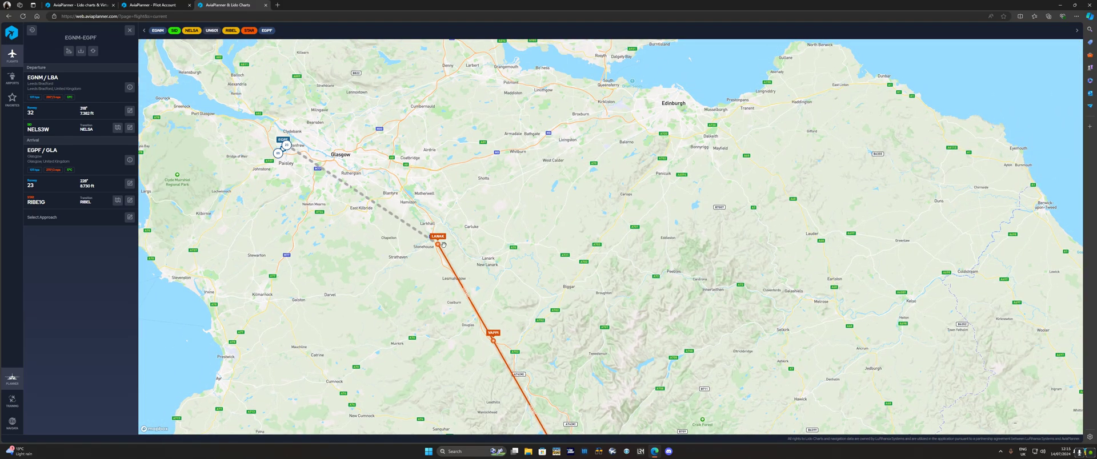
{"action": "mouse_move", "coordinate": [298, 98]}
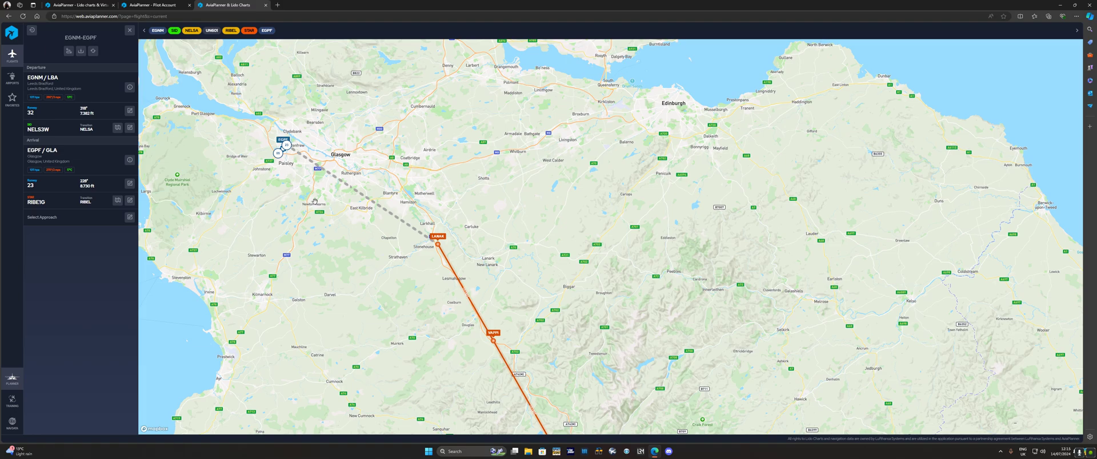
{"action": "mouse_move", "coordinate": [364, 196]}
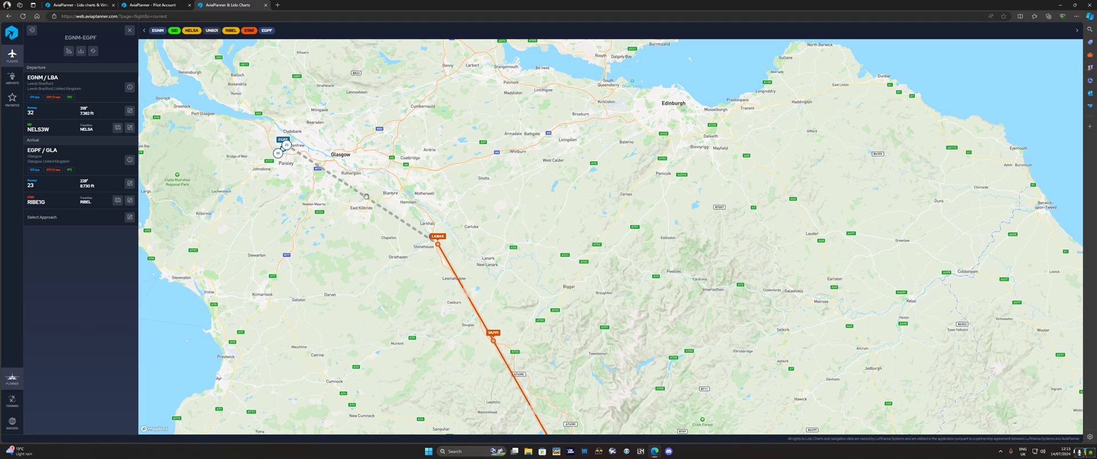
{"action": "mouse_move", "coordinate": [341, 205]}
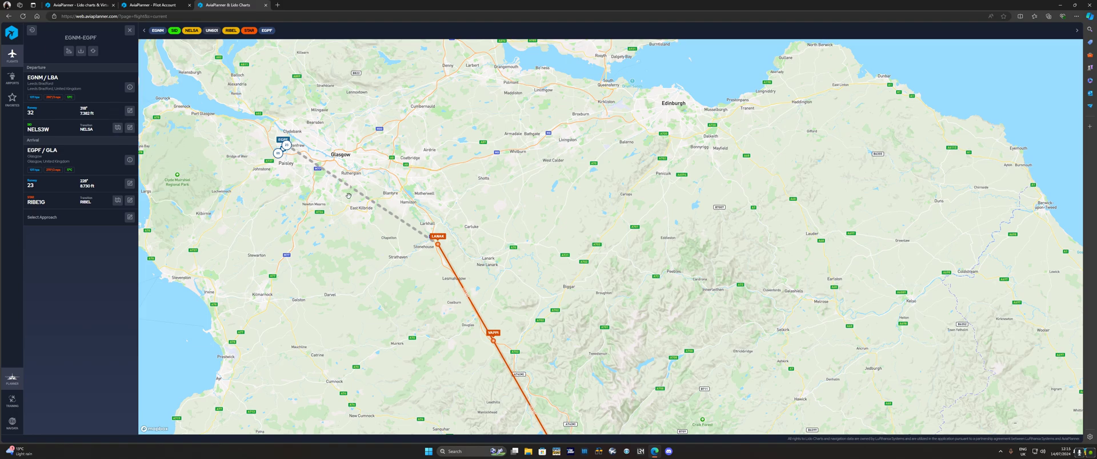
{"action": "mouse_move", "coordinate": [248, 176]}
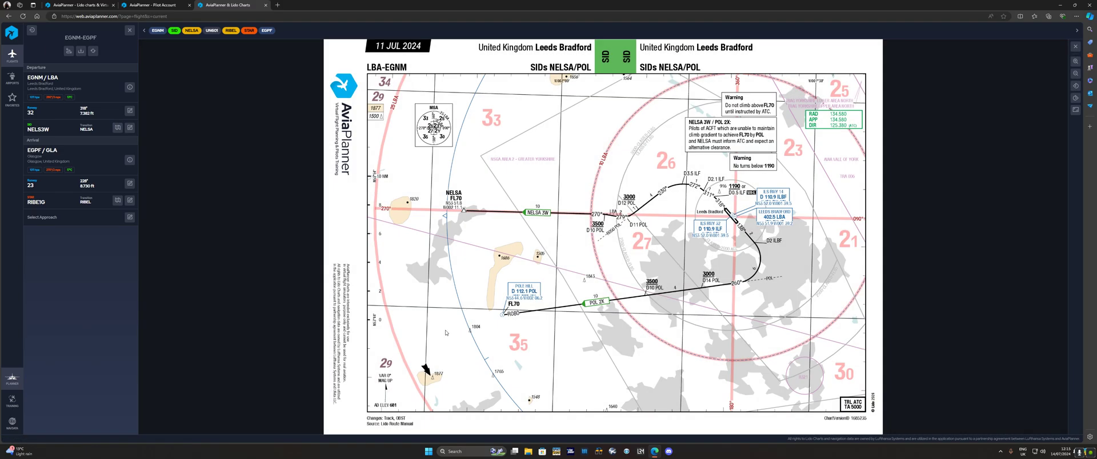
{"action": "mouse_move", "coordinate": [398, 213]}
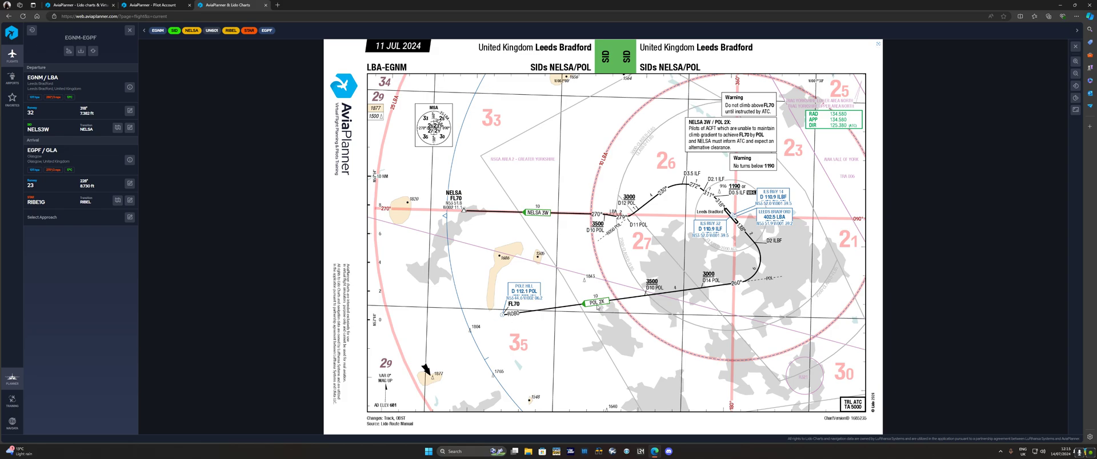
{"action": "mouse_move", "coordinate": [588, 340]}
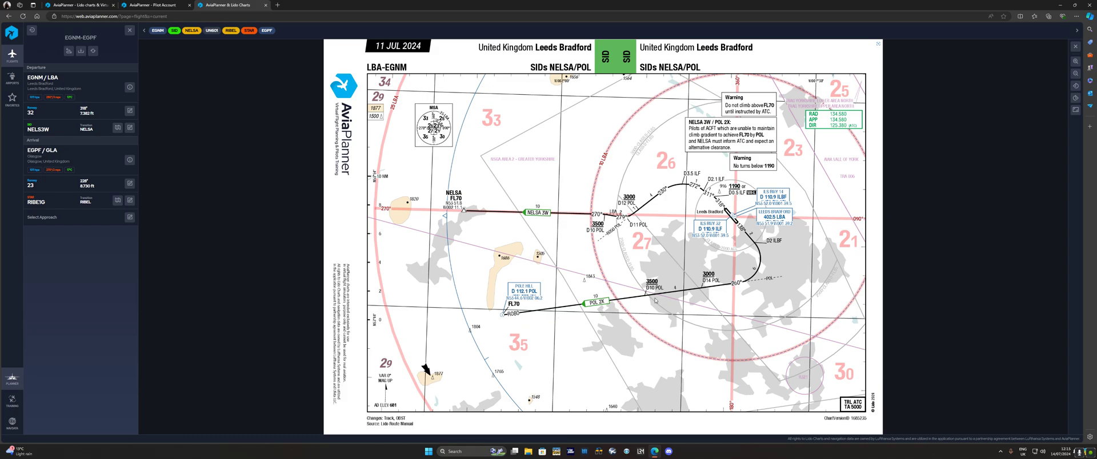
{"action": "mouse_move", "coordinate": [751, 267]}
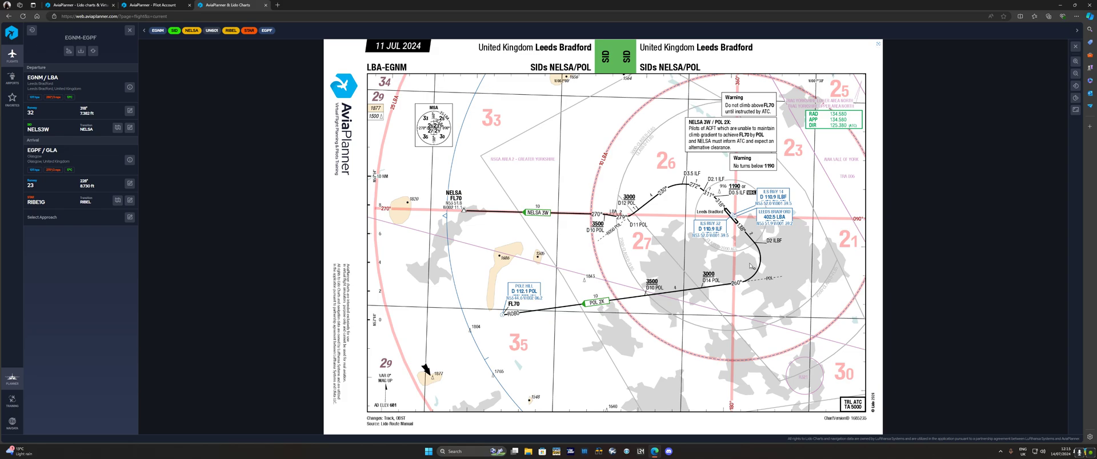
{"action": "mouse_move", "coordinate": [452, 323]}
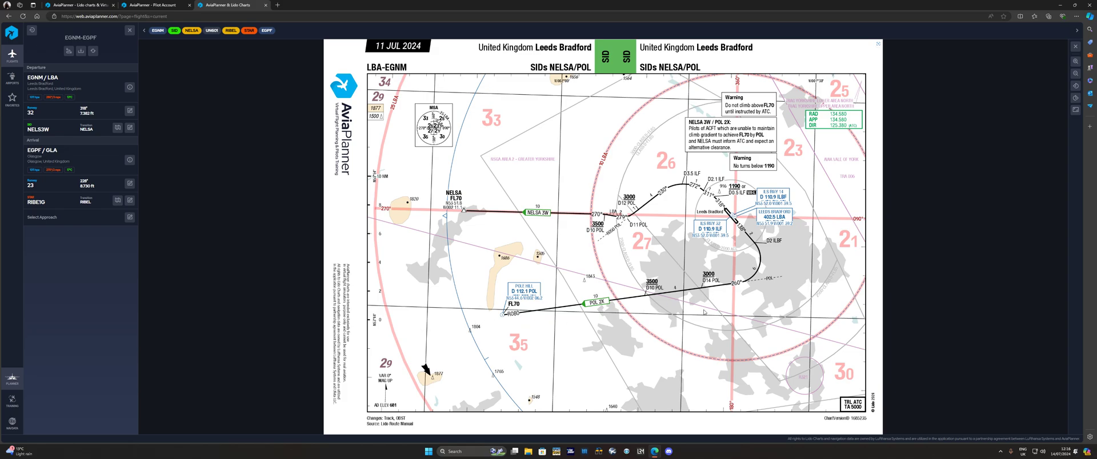
{"action": "mouse_move", "coordinate": [674, 330]}
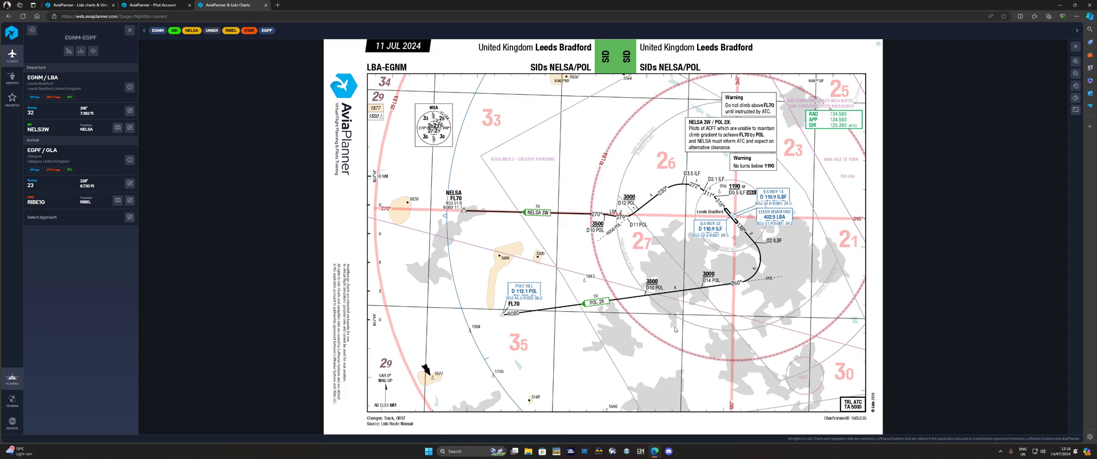
{"action": "mouse_move", "coordinate": [676, 331]}
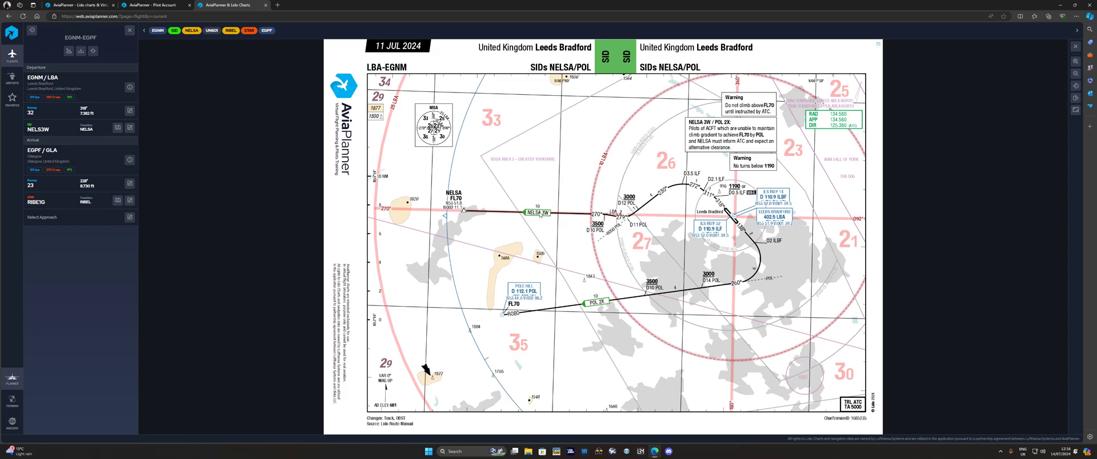
{"action": "mouse_move", "coordinate": [252, 155]}
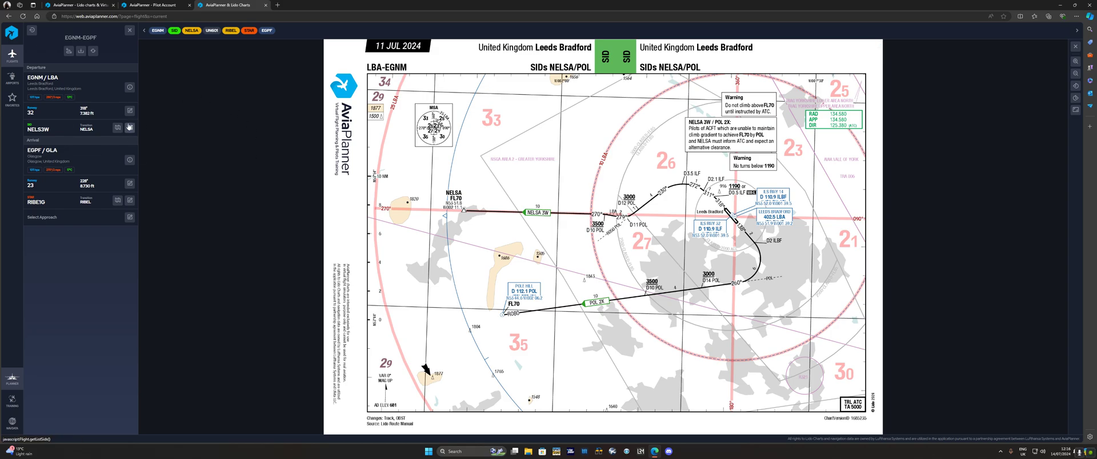
- Open EGPF info, check runways, and view the ILS DME + VOR or NDB 23 approach chart
{"action": "left_click", "coordinate": [118, 127]}
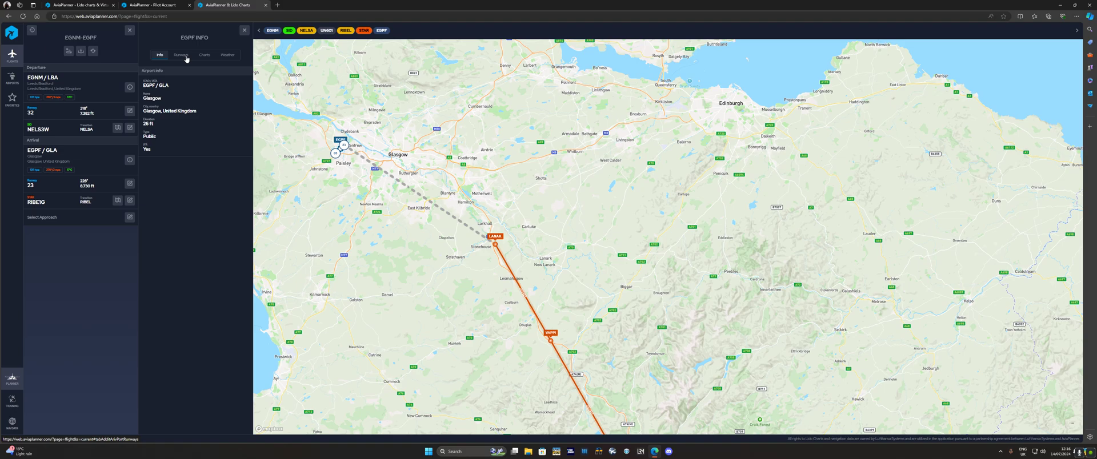
{"action": "left_click", "coordinate": [180, 54]}
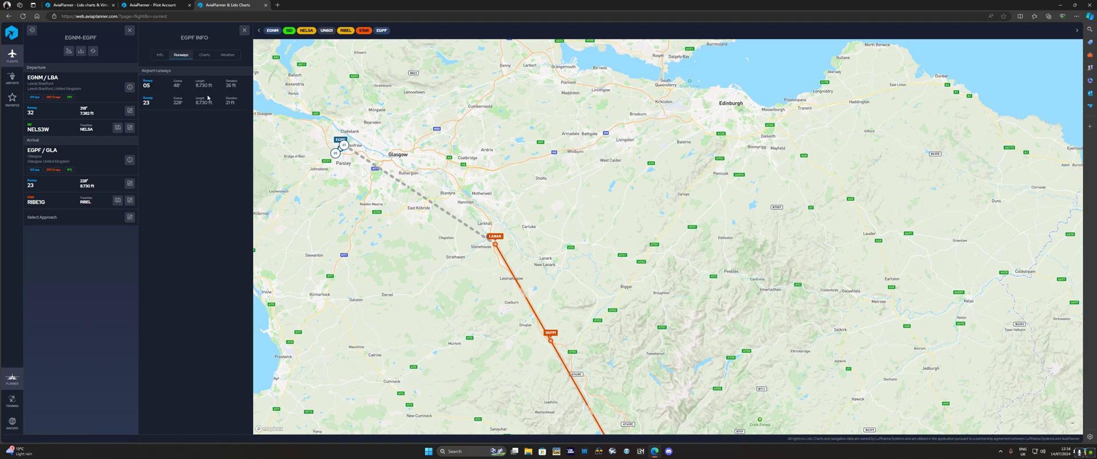
{"action": "left_click", "coordinate": [205, 54]}
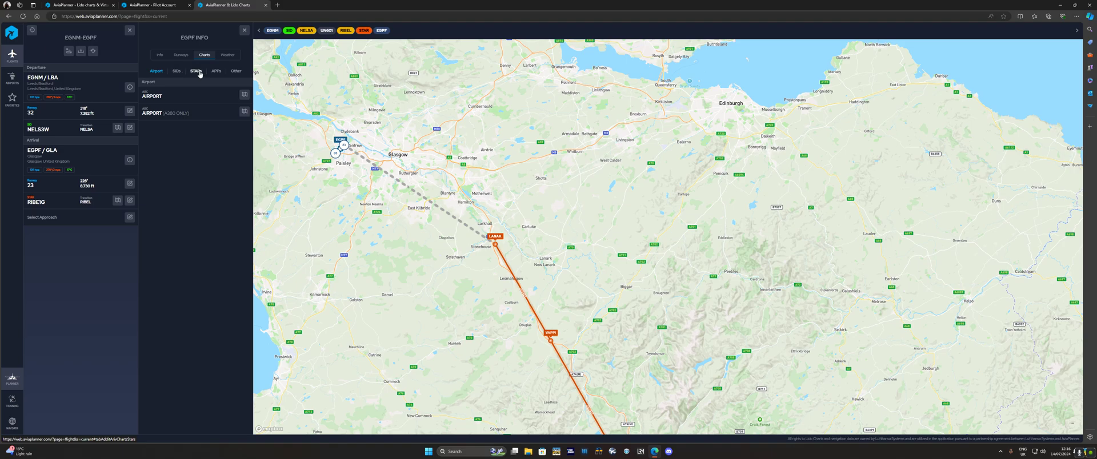
{"action": "left_click", "coordinate": [215, 71]}
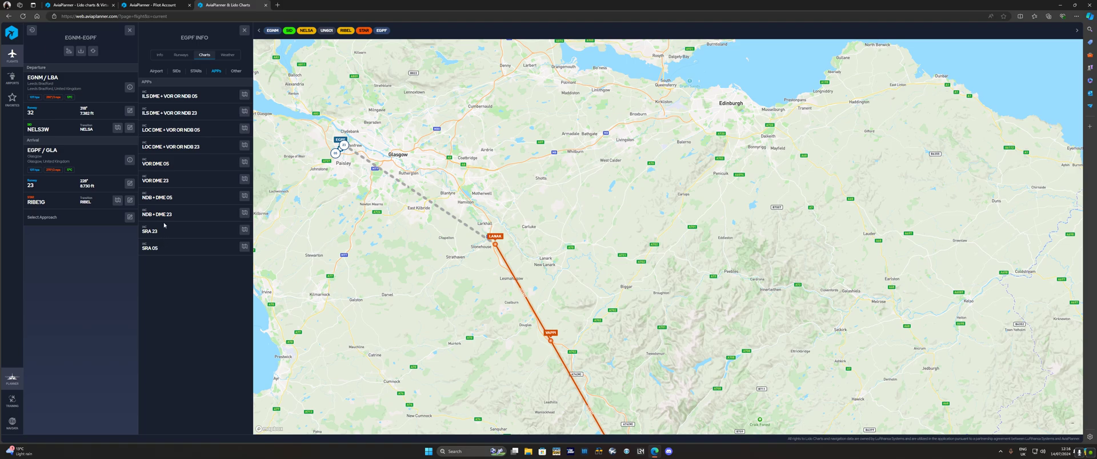
{"action": "mouse_move", "coordinate": [238, 121]}
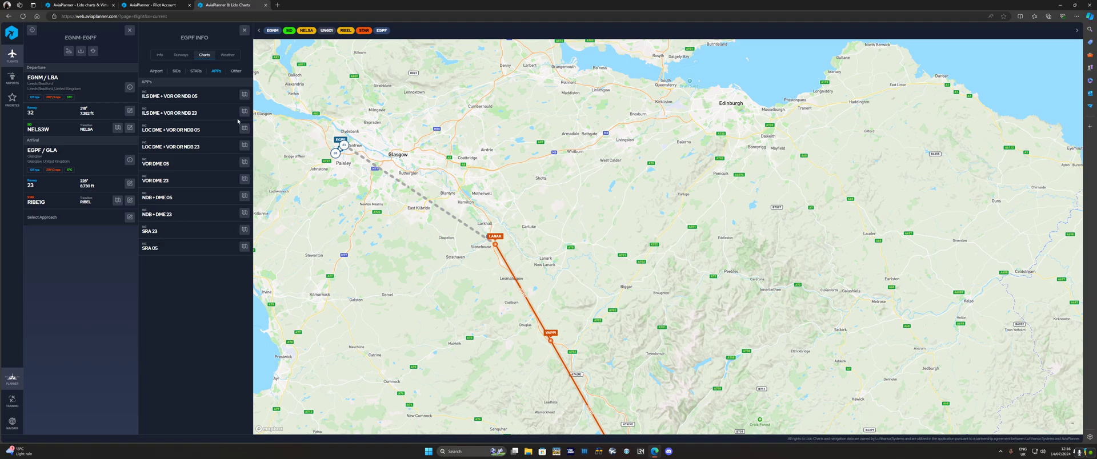
{"action": "left_click", "coordinate": [244, 112]}
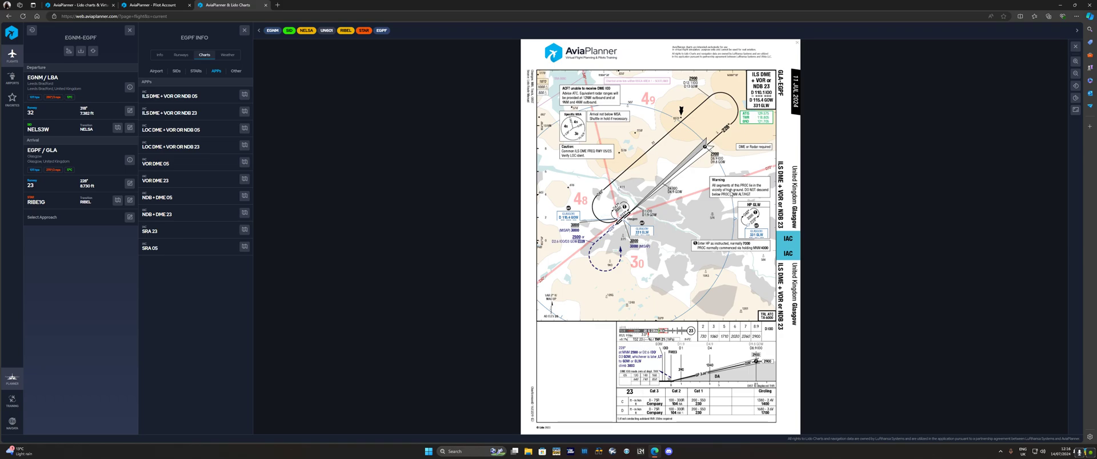
{"action": "mouse_move", "coordinate": [745, 305]}
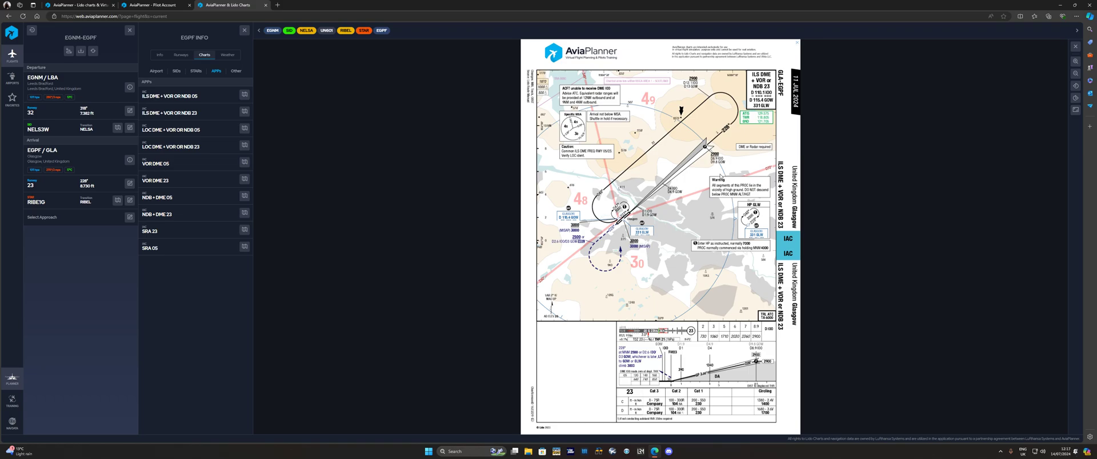
{"action": "mouse_move", "coordinate": [271, 313]}
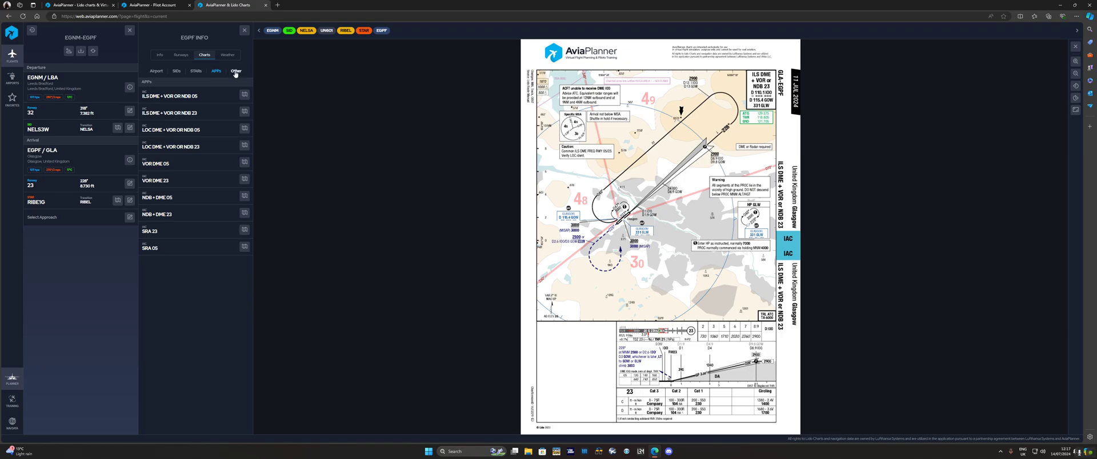
- Browse Glasgow's other charts (radar minimum altitude, briefing) and switch to the Airport chart category
{"action": "left_click", "coordinate": [236, 71]}
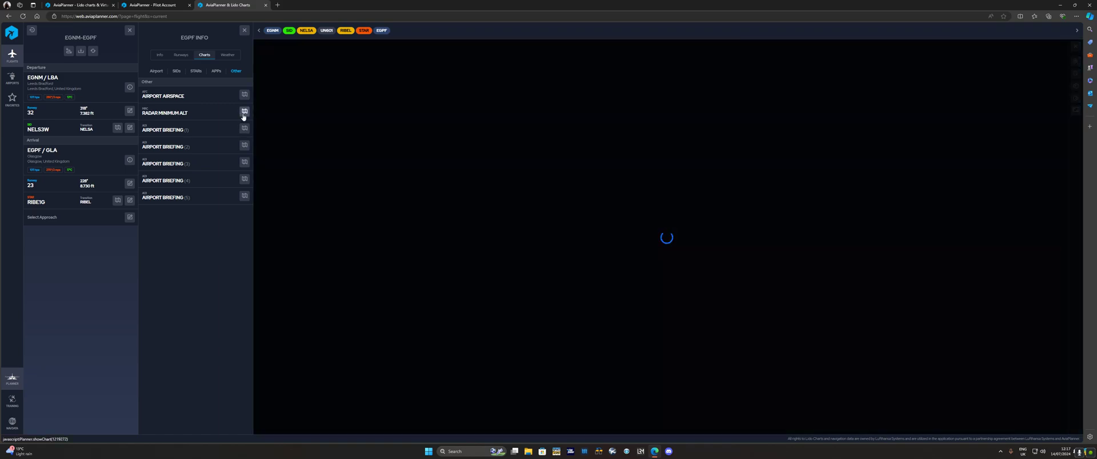
{"action": "left_click", "coordinate": [244, 112]}
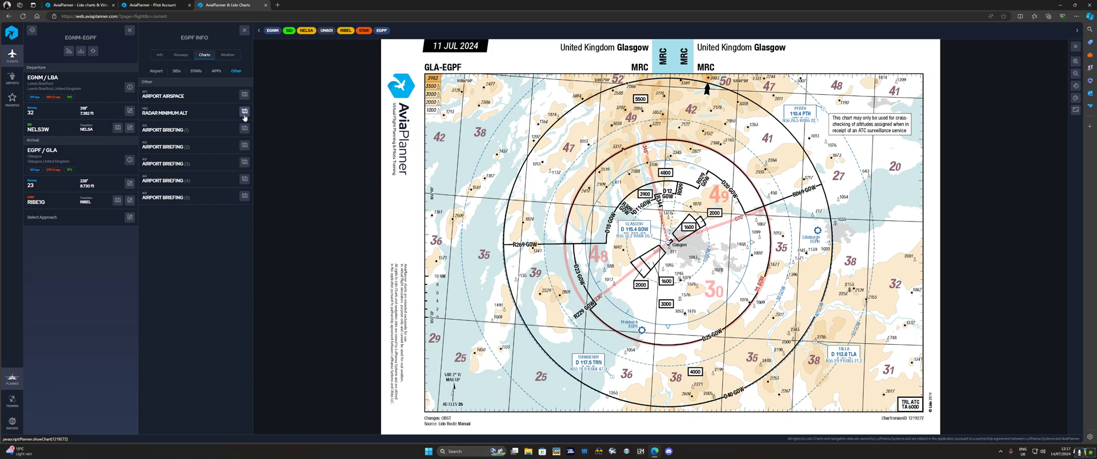
{"action": "left_click", "coordinate": [245, 180]}
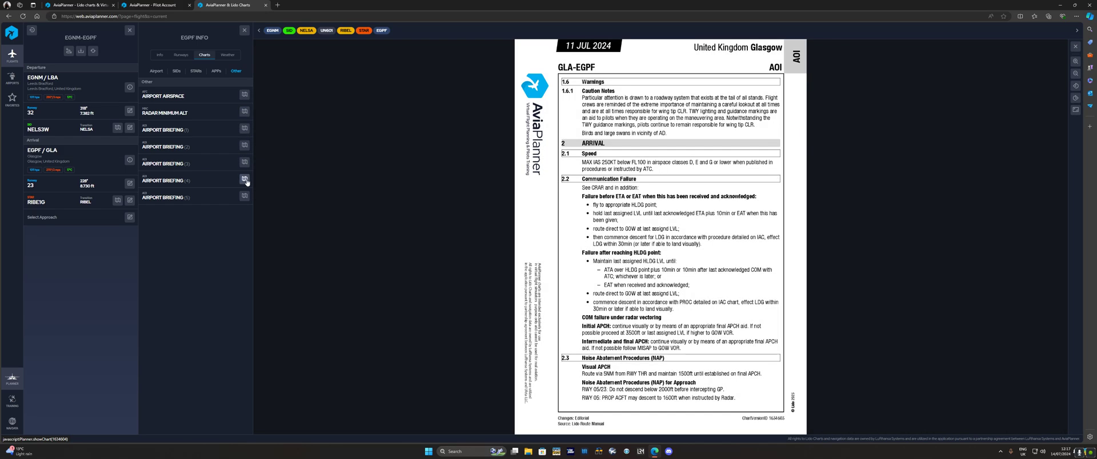
{"action": "left_click", "coordinate": [245, 180]}
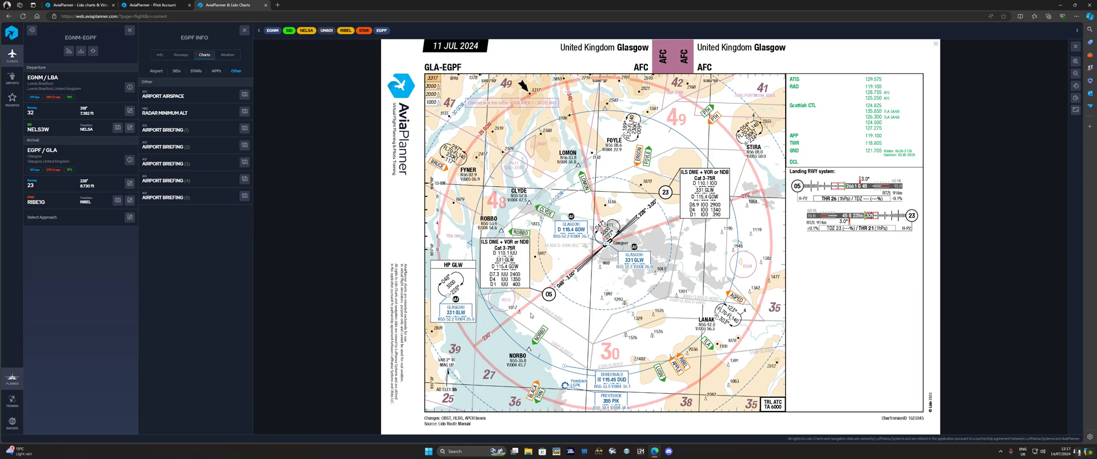
{"action": "left_click", "coordinate": [217, 71]}
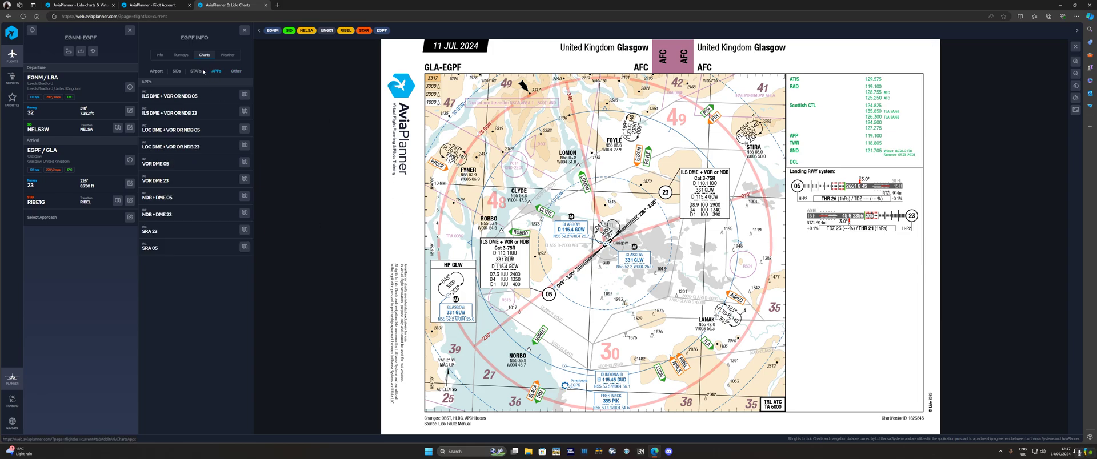
{"action": "left_click", "coordinate": [157, 71]}
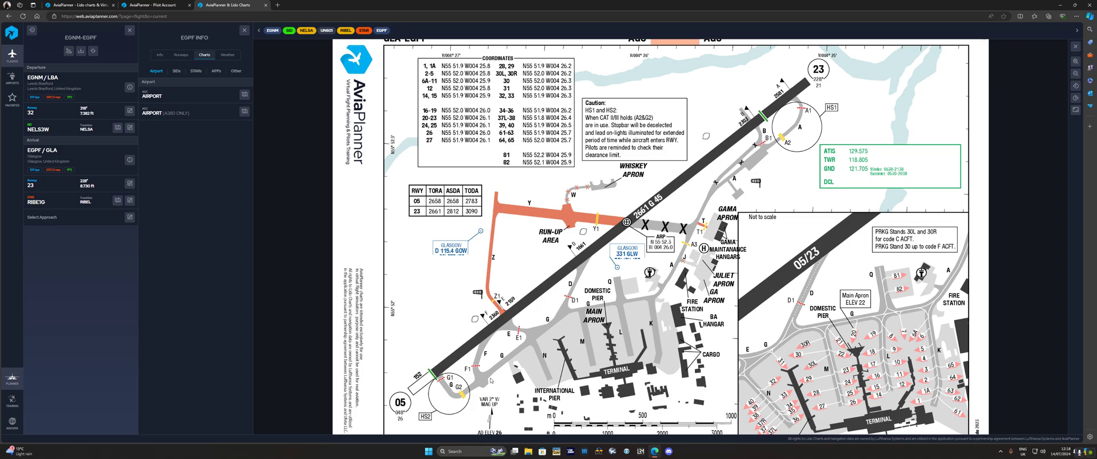
- View Glasgow's A380 ONLY airport chart, check EGPF weather, and close the info panel
{"action": "left_click", "coordinate": [245, 112]}
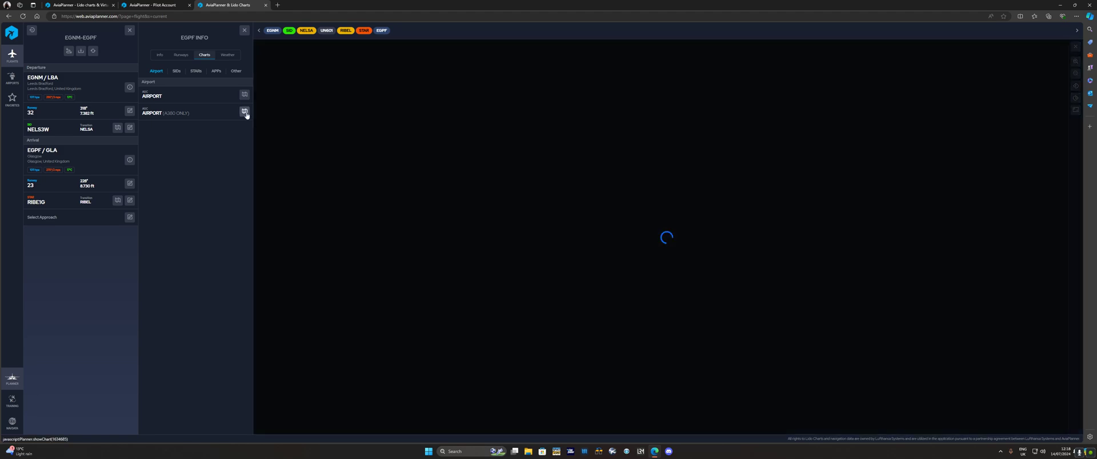
{"action": "left_click", "coordinate": [245, 112]}
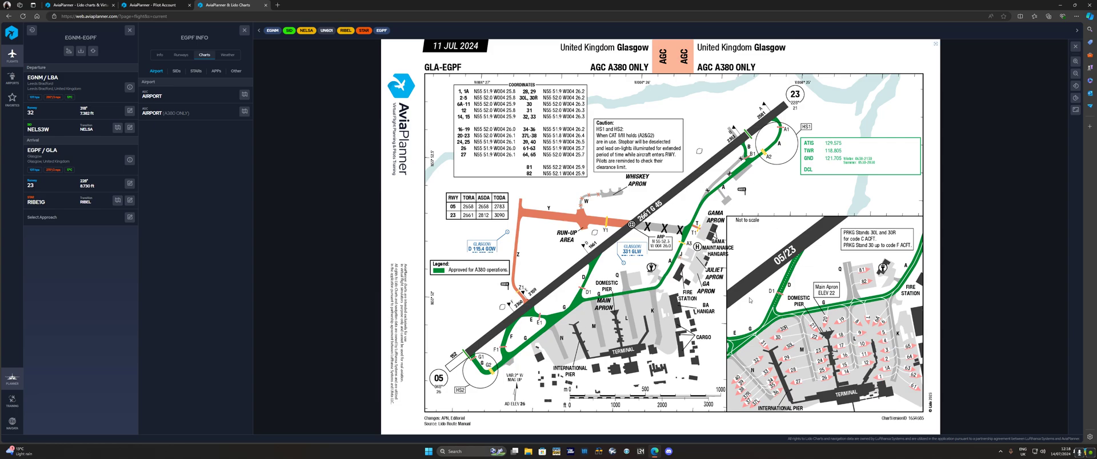
{"action": "mouse_move", "coordinate": [236, 59]}
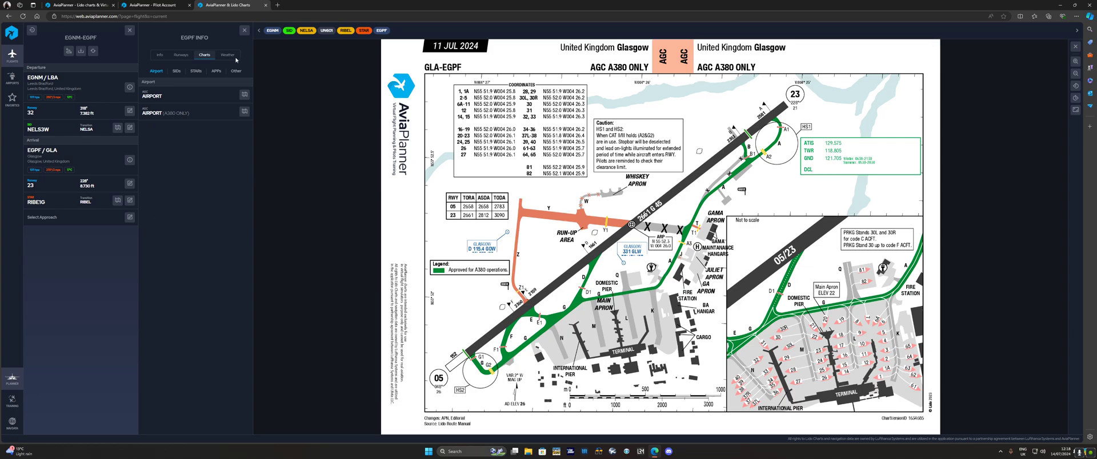
{"action": "left_click", "coordinate": [227, 54]}
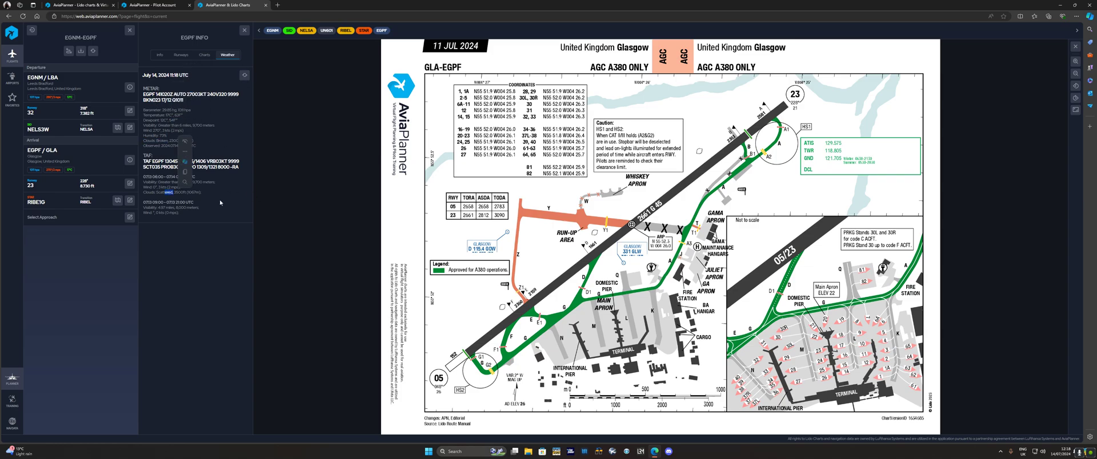
{"action": "left_click", "coordinate": [244, 30]}
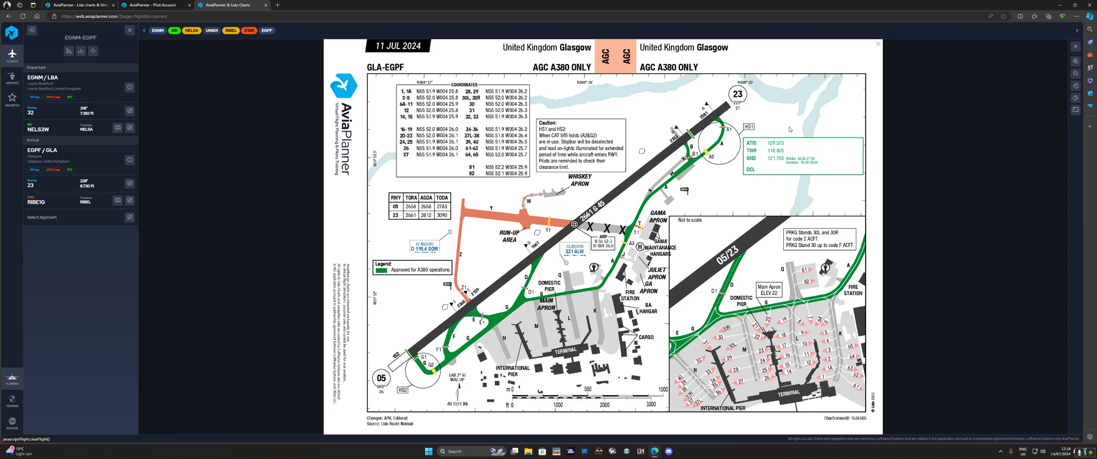
- Close the chart viewer and return to the EGNM–EGPF flight, briefly opening Route Info
{"action": "left_click", "coordinate": [878, 43]}
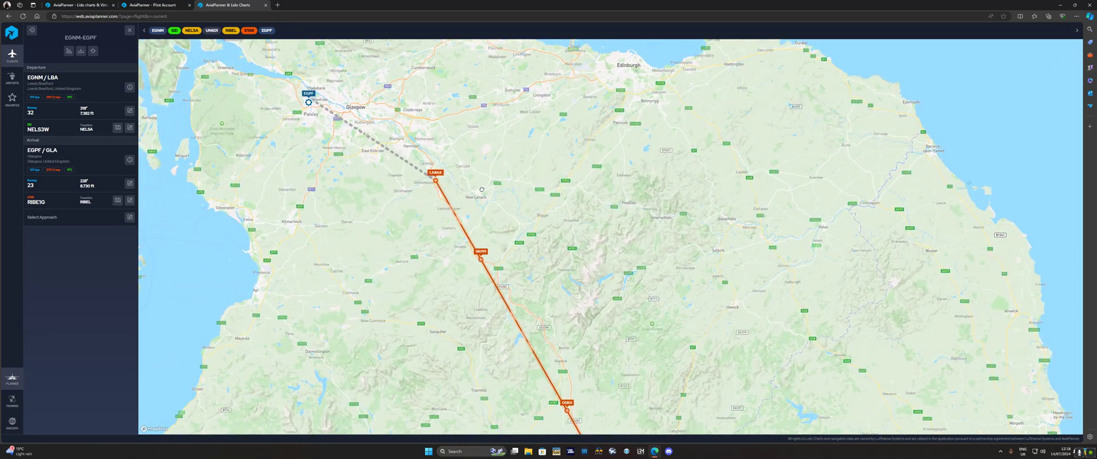
{"action": "scroll", "scroll_direction": "up", "scroll_amount": 3}
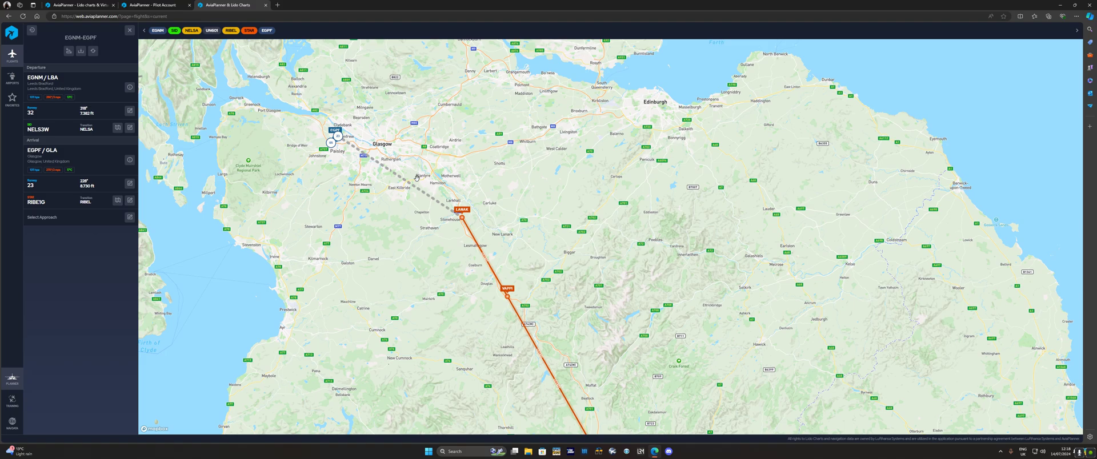
{"action": "mouse_move", "coordinate": [381, 150]}
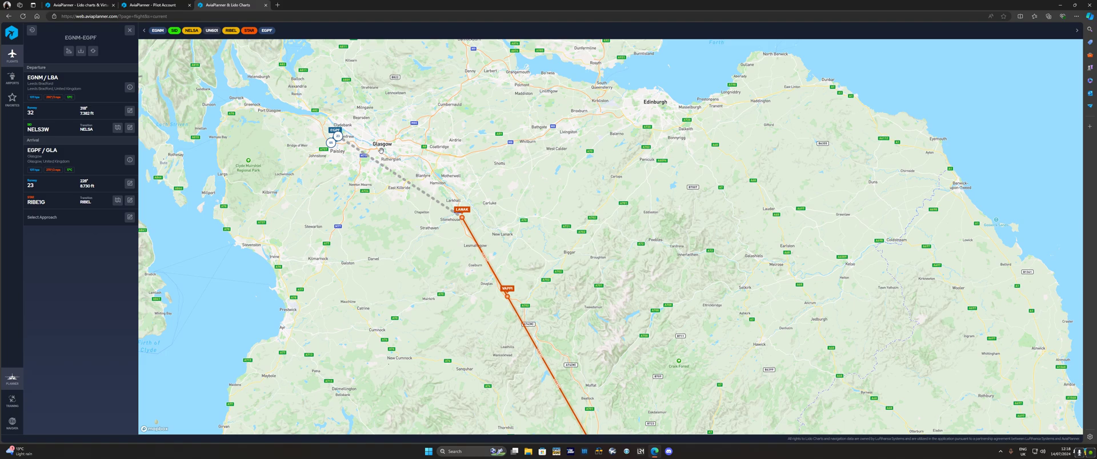
{"action": "mouse_move", "coordinate": [492, 207]}
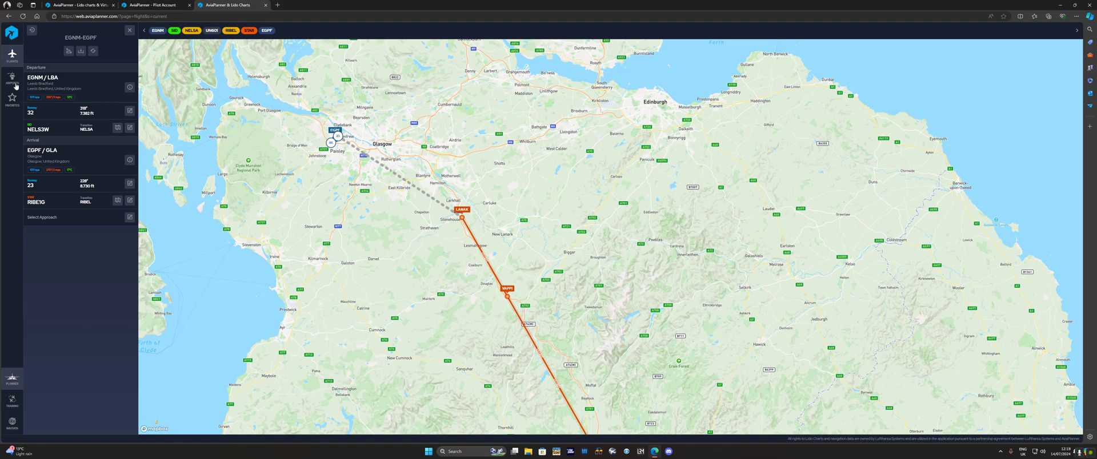
{"action": "left_click", "coordinate": [12, 77]}
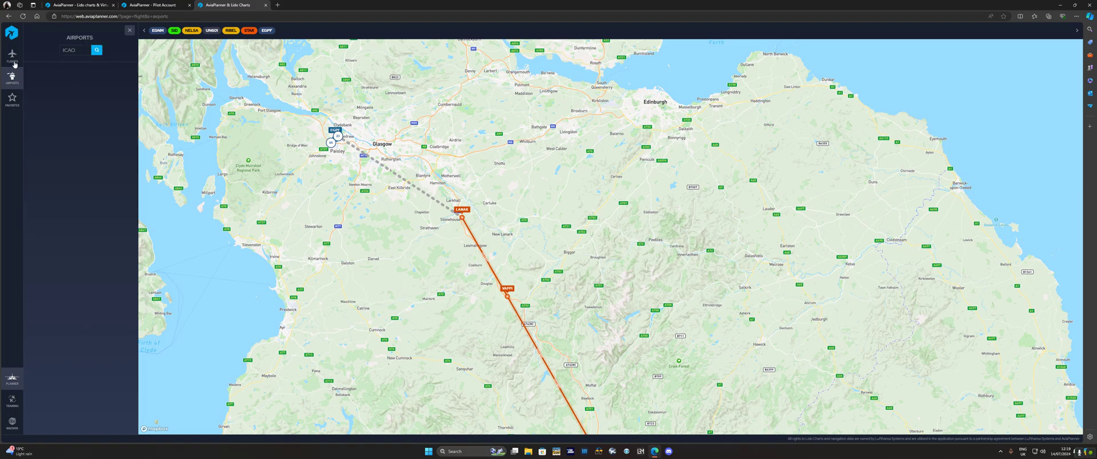
{"action": "left_click", "coordinate": [12, 56]}
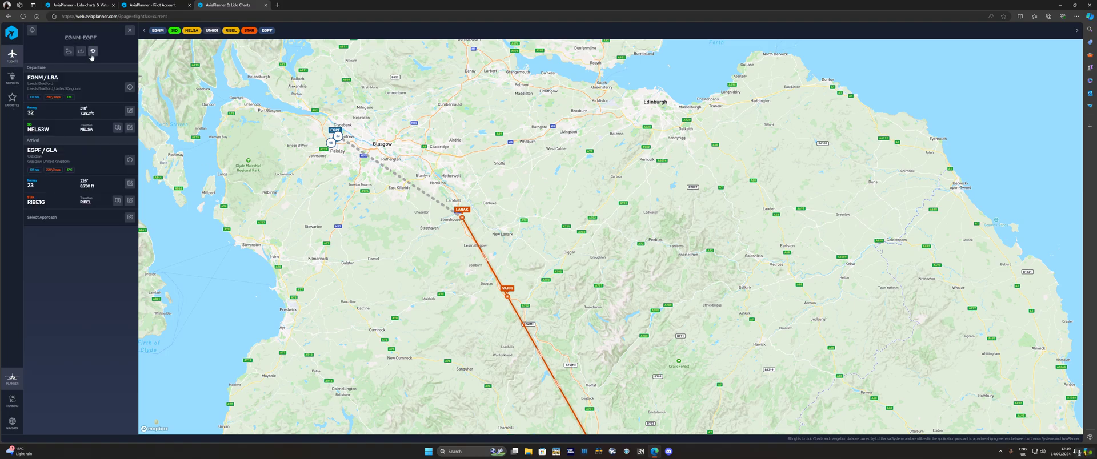
{"action": "left_click", "coordinate": [93, 50]}
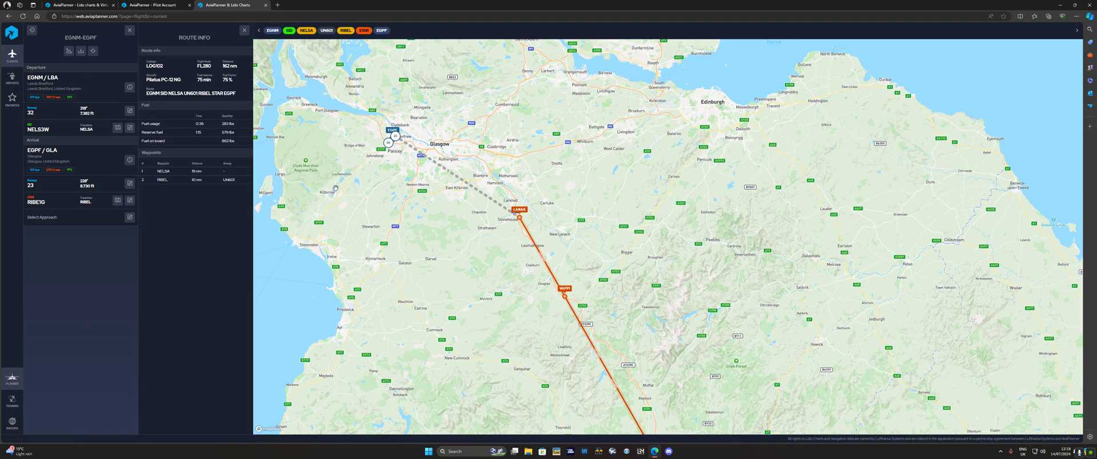
{"action": "left_click", "coordinate": [244, 30]}
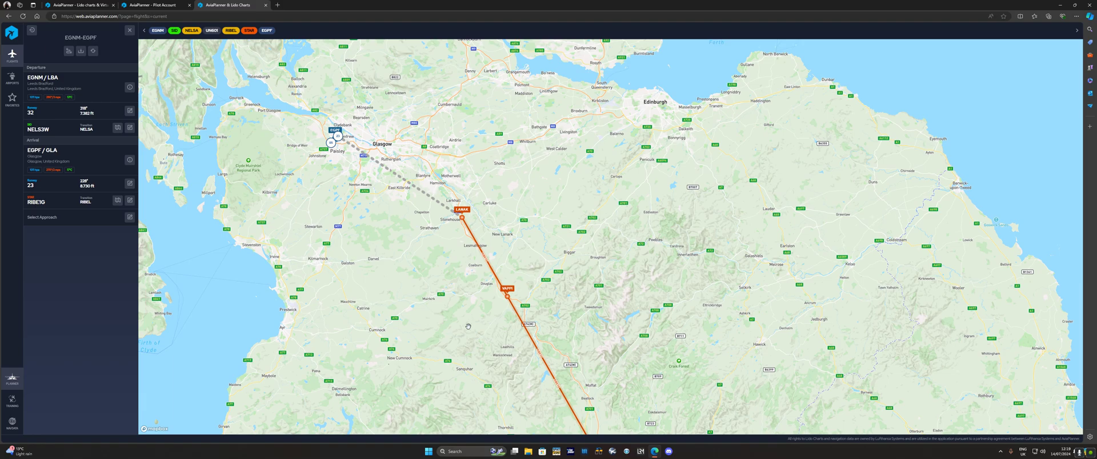
{"action": "mouse_move", "coordinate": [162, 337]}
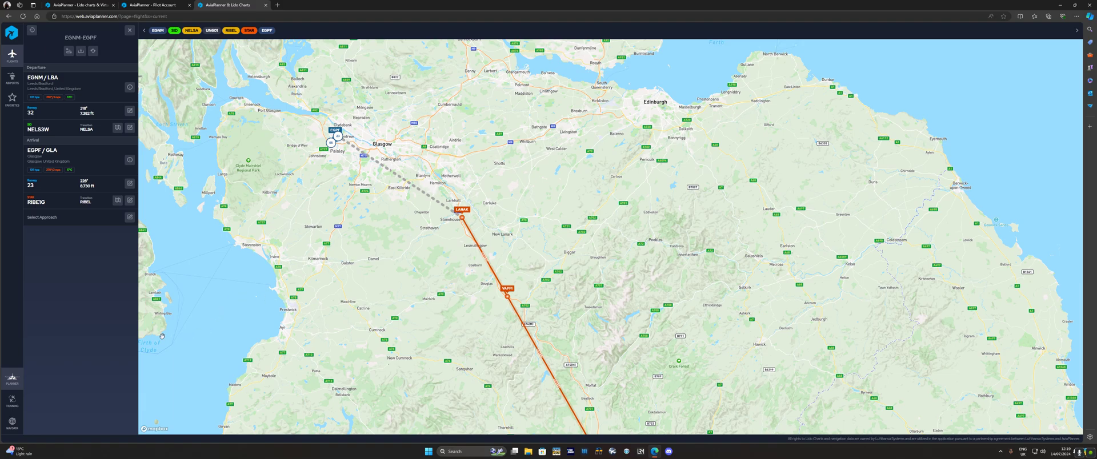
{"action": "mouse_move", "coordinate": [233, 351]}
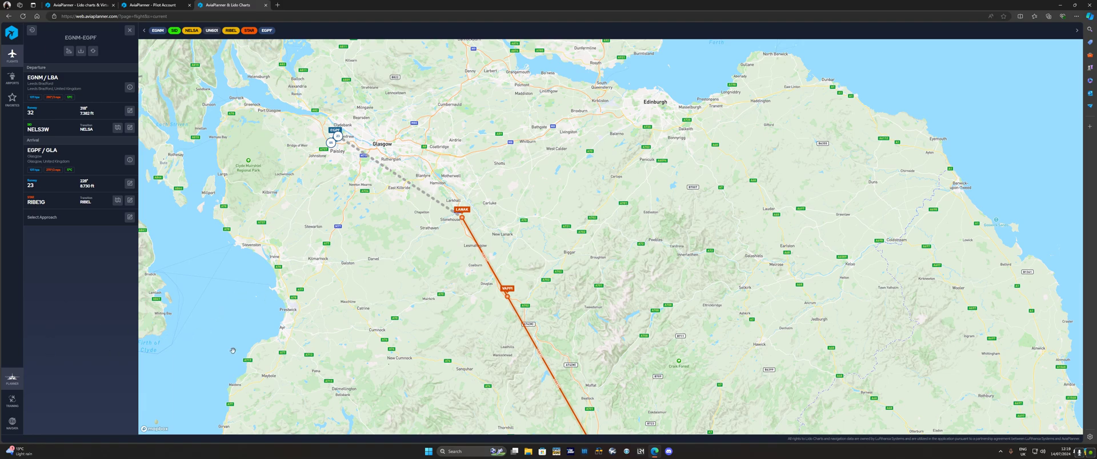
{"action": "mouse_move", "coordinate": [553, 350]}
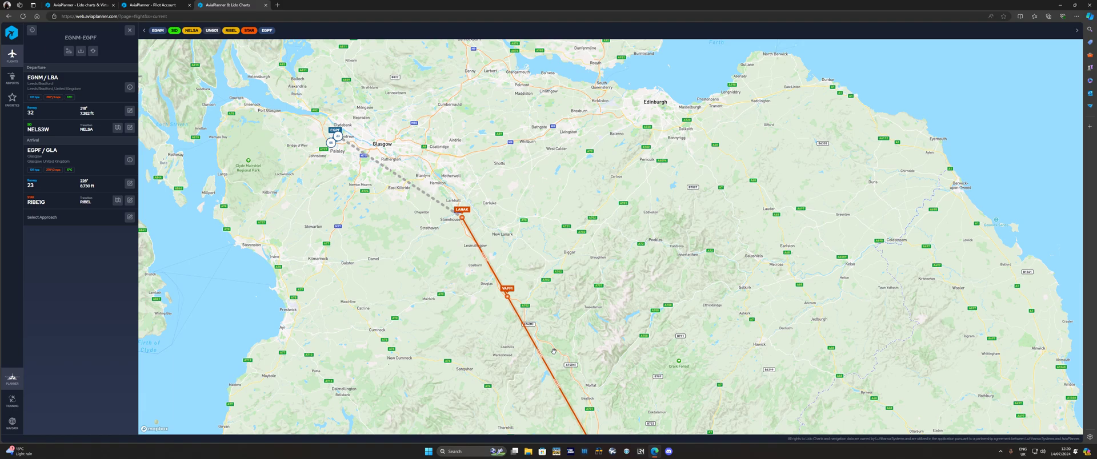
- Switch to the Pilot Account tab showing the July 17, 2024 subscription and plans
{"action": "left_click", "coordinate": [154, 5]}
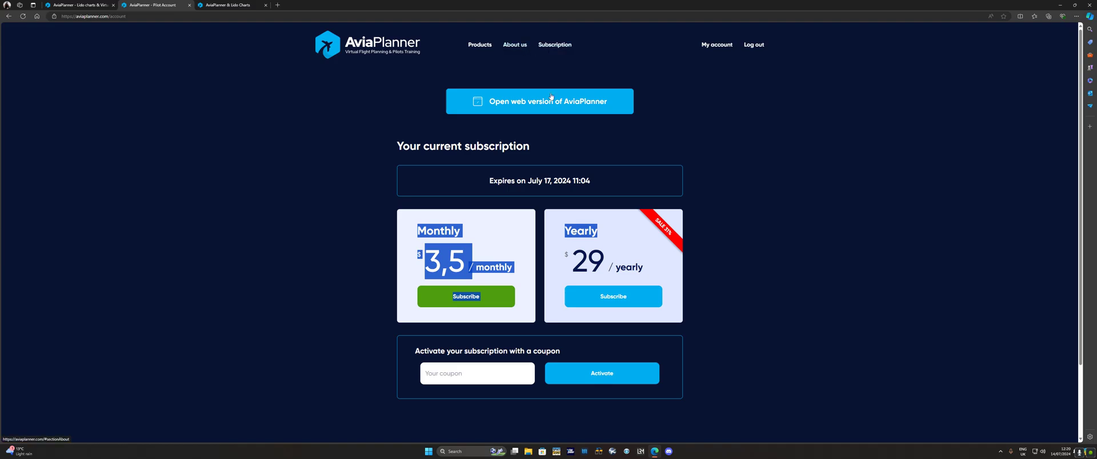
{"action": "mouse_move", "coordinate": [570, 64]}
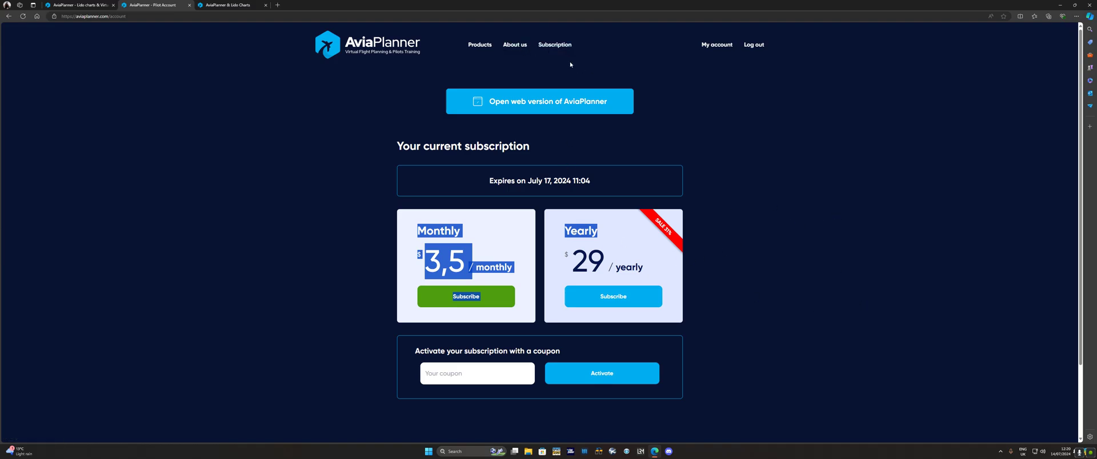
- Browse the aviaplanner.com About us page covering UFETA, Lufthansa Systems and the products
{"action": "left_click", "coordinate": [514, 45]}
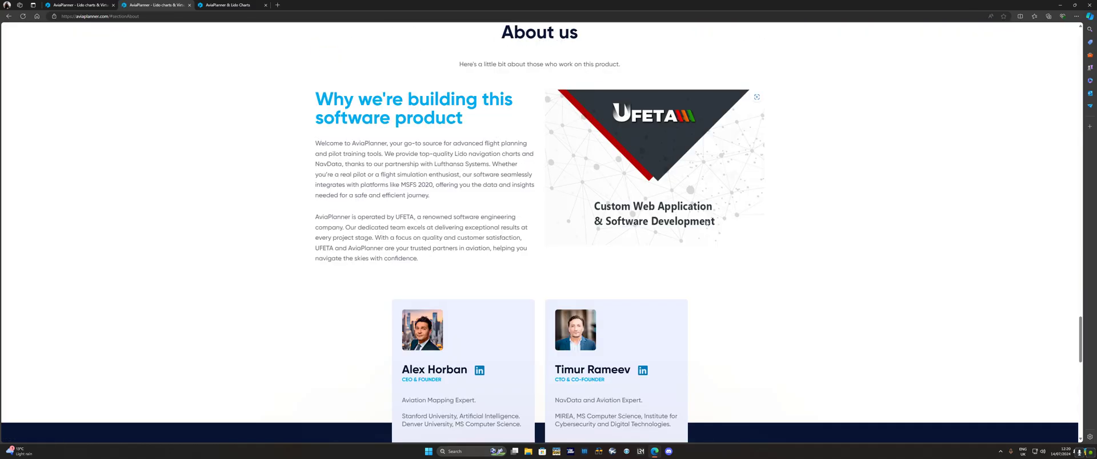
{"action": "scroll", "scroll_direction": "down", "scroll_amount": 3}
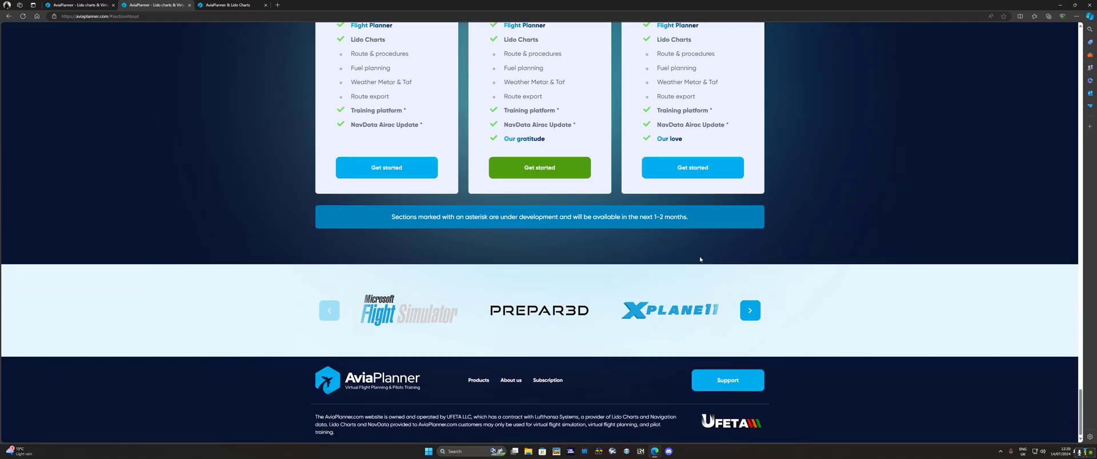
{"action": "left_click", "coordinate": [510, 380]}
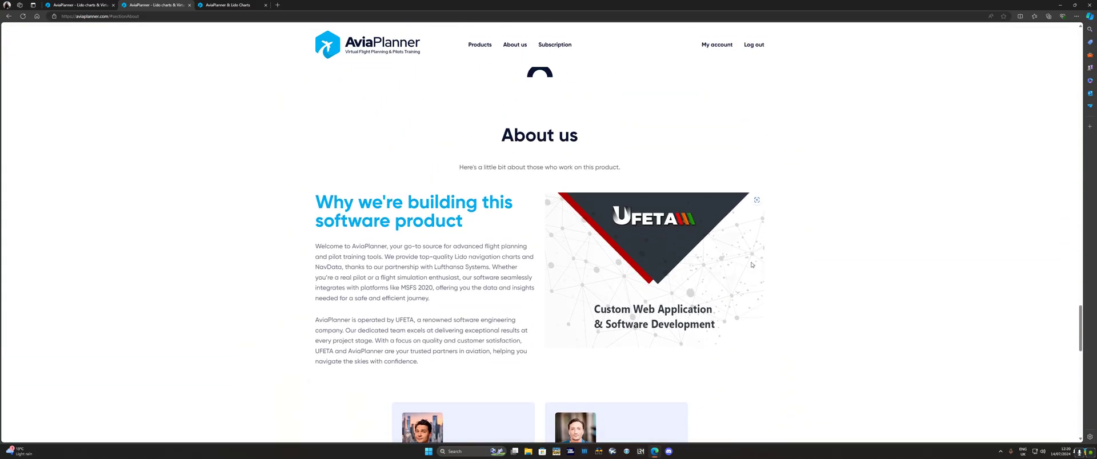
{"action": "scroll", "scroll_direction": "down", "scroll_amount": 3}
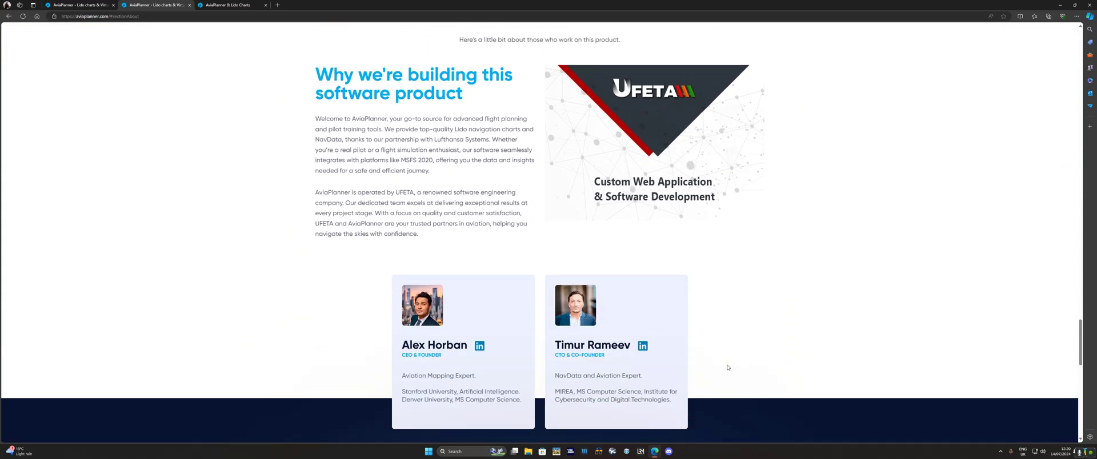
{"action": "scroll", "scroll_direction": "up", "scroll_amount": 3}
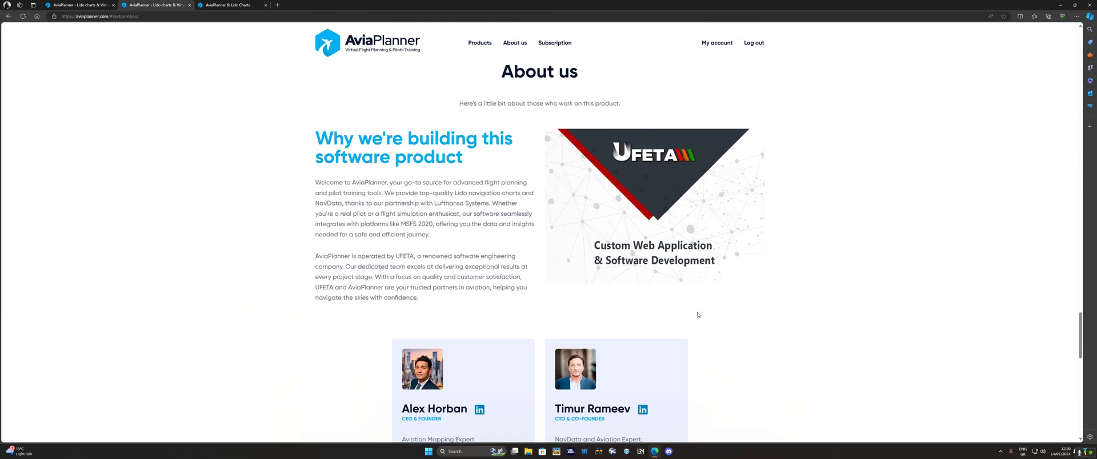
{"action": "scroll", "scroll_direction": "up", "scroll_amount": 3}
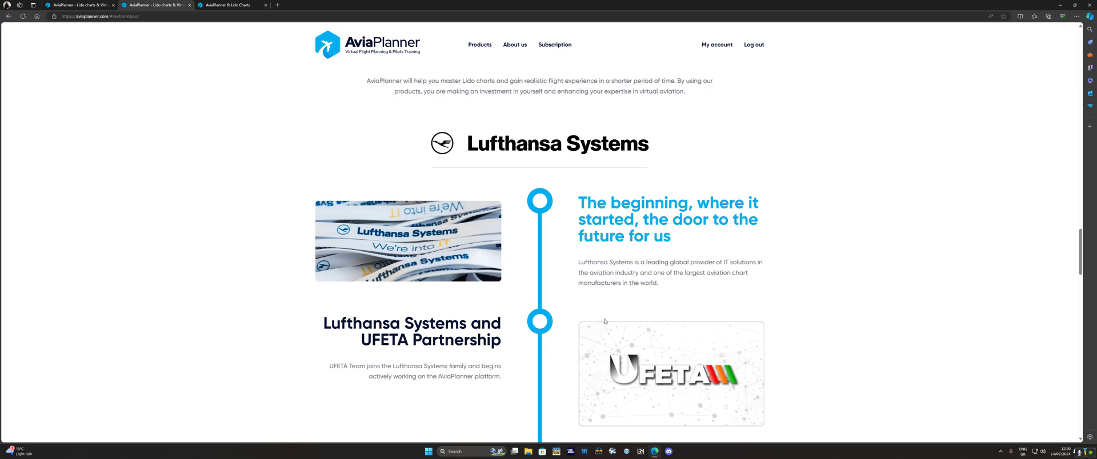
{"action": "scroll", "scroll_direction": "up", "scroll_amount": 3}
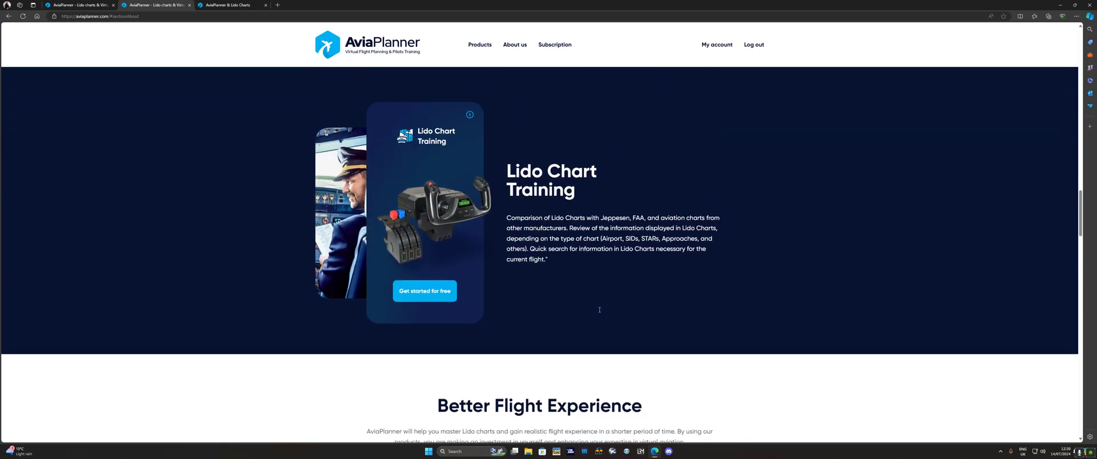
{"action": "scroll", "scroll_direction": "down", "scroll_amount": 3}
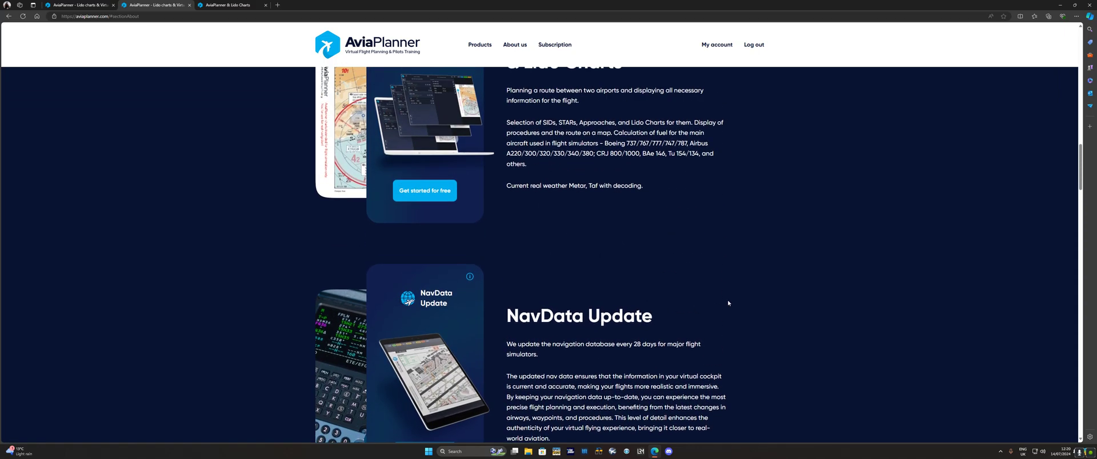
{"action": "scroll", "scroll_direction": "up", "scroll_amount": 3}
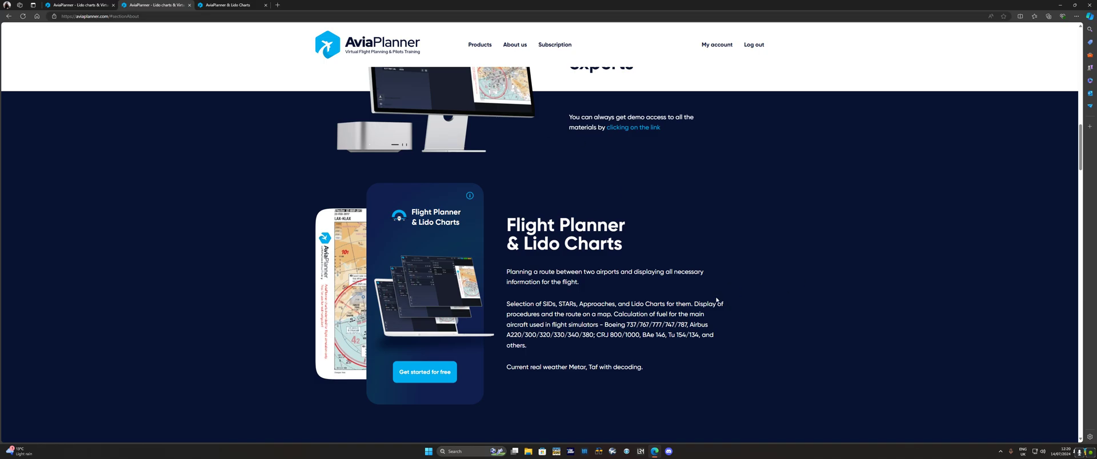
{"action": "scroll", "scroll_direction": "up", "scroll_amount": 3}
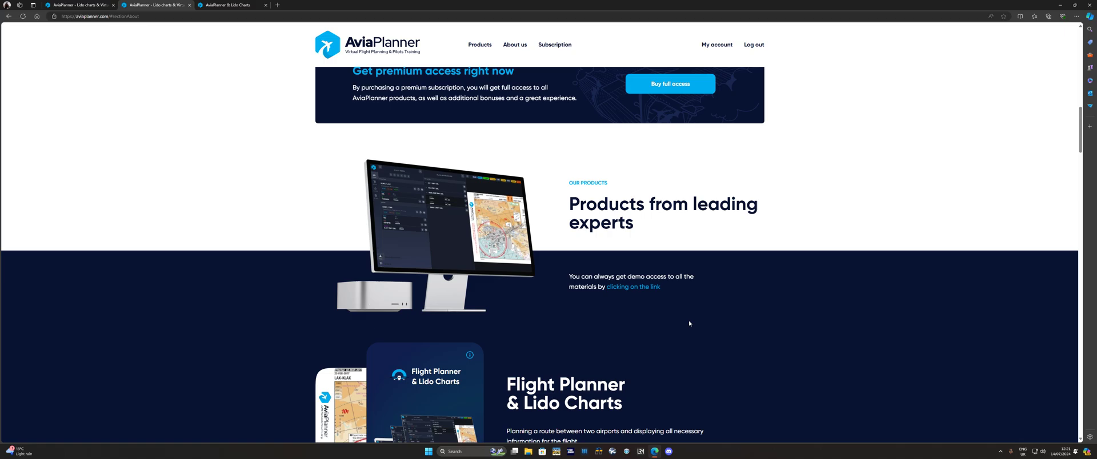
{"action": "mouse_move", "coordinate": [780, 72]}
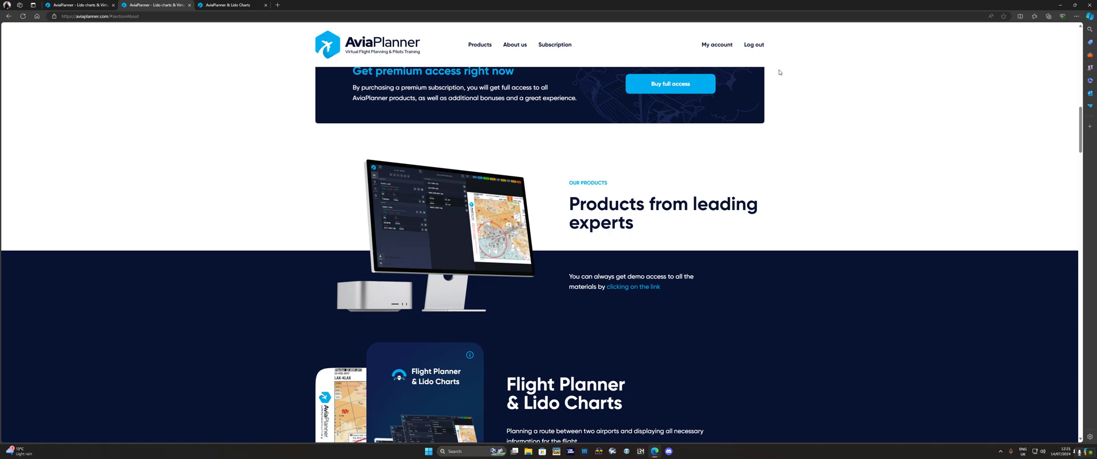
{"action": "mouse_move", "coordinate": [480, 45]}
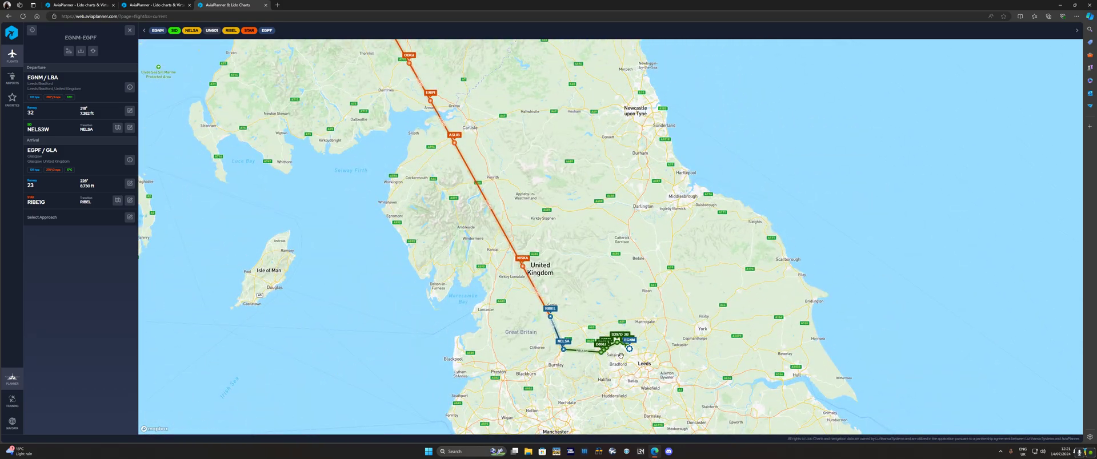
{"action": "mouse_move", "coordinate": [607, 312]}
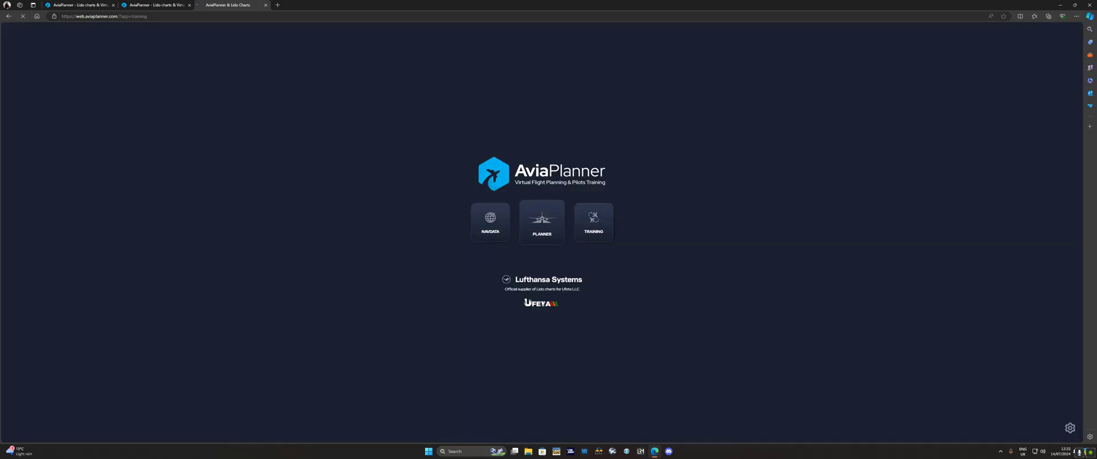
- Open the Planner, dismiss the Flights list, and zoom the map around Britain and Ireland
{"action": "left_click", "coordinate": [542, 222]}
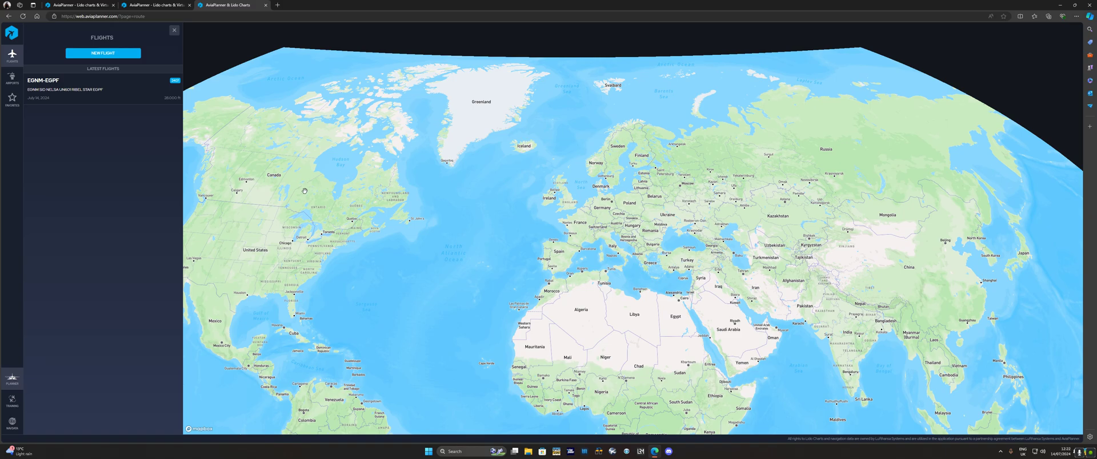
{"action": "left_click", "coordinate": [173, 30]}
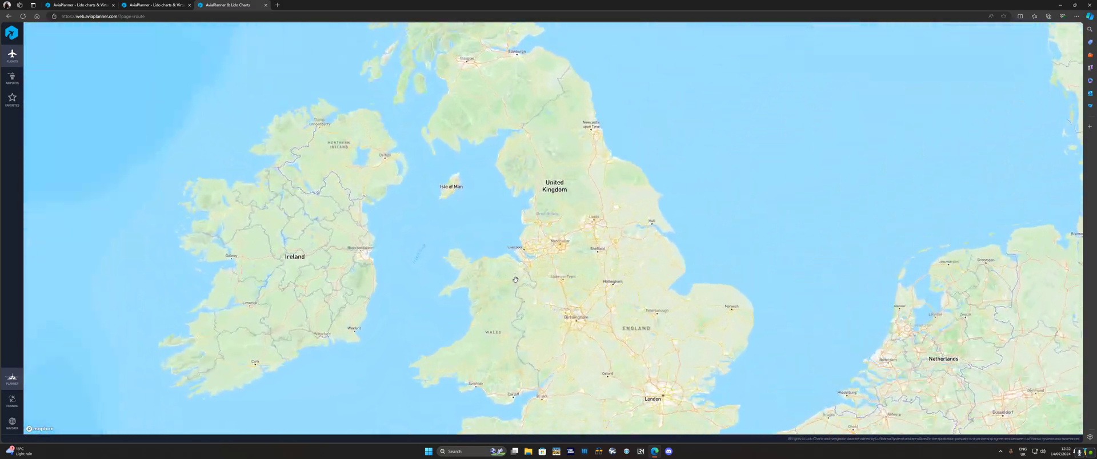
{"action": "scroll", "scroll_direction": "up", "scroll_amount": 3}
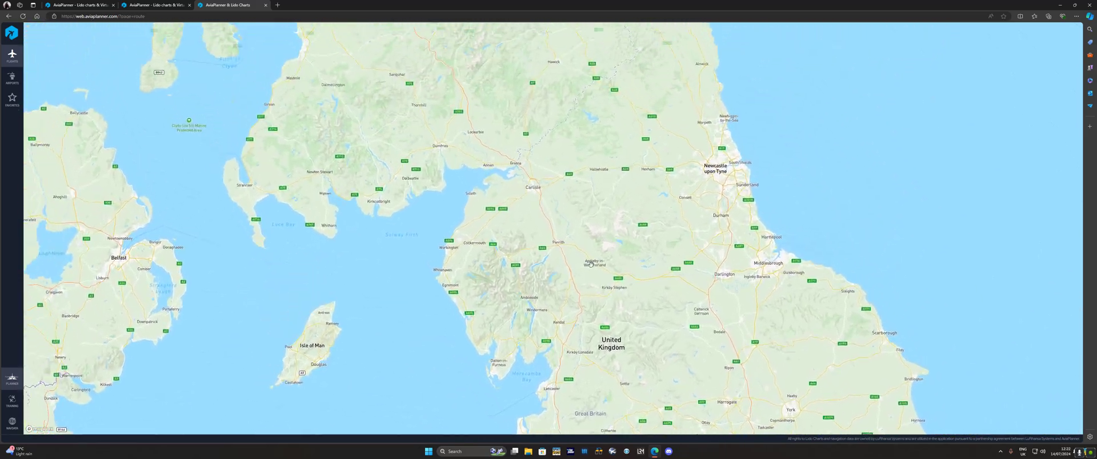
{"action": "scroll", "scroll_direction": "up", "scroll_amount": 3}
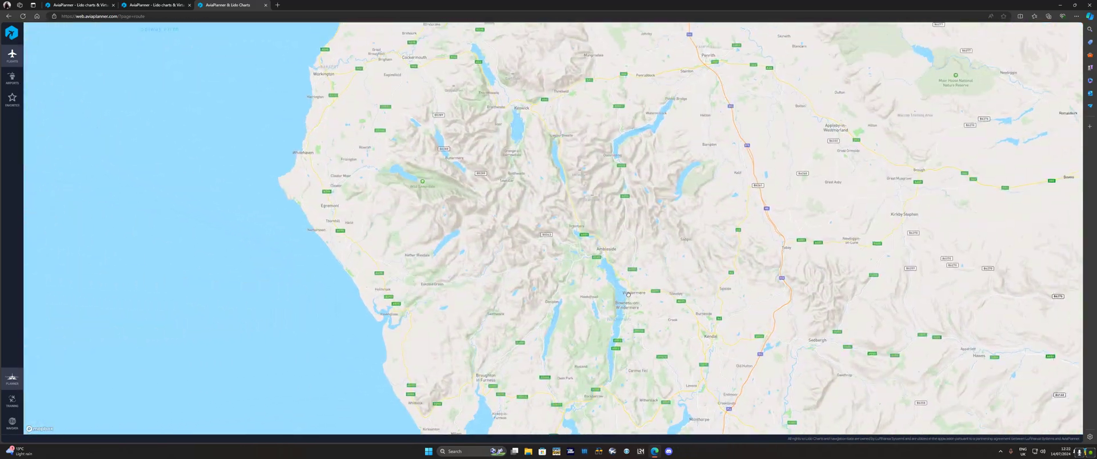
{"action": "scroll", "scroll_direction": "up", "scroll_amount": 3}
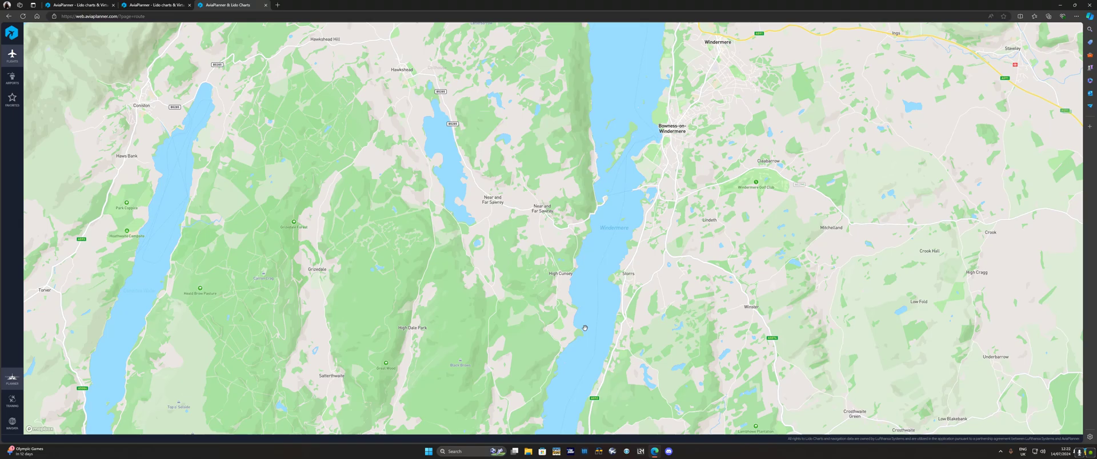
{"action": "scroll", "scroll_direction": "down", "scroll_amount": 3}
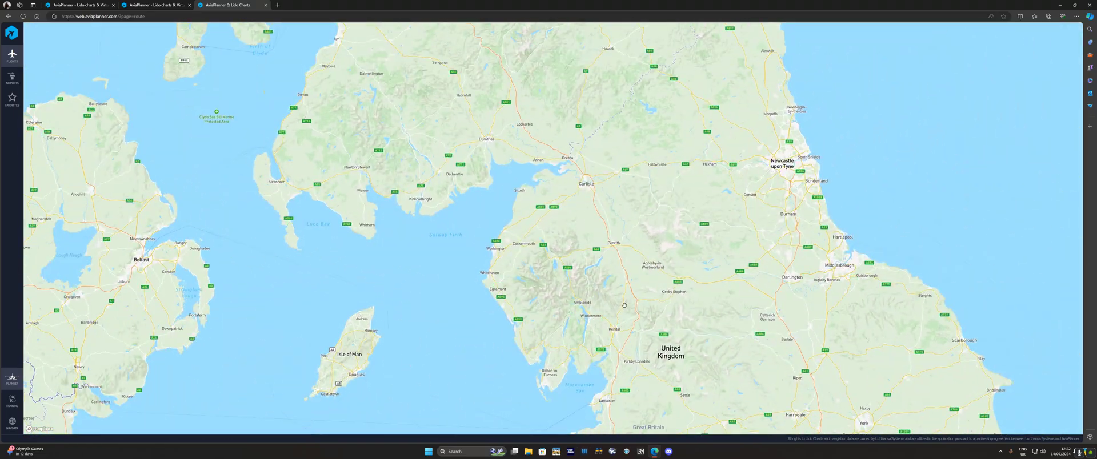
{"action": "scroll", "scroll_direction": "down", "scroll_amount": 3}
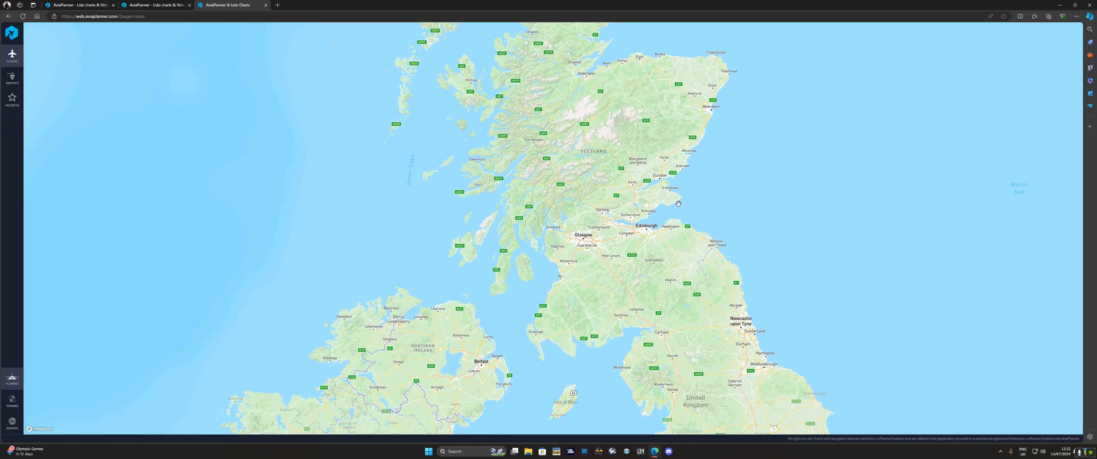
{"action": "scroll", "scroll_direction": "down", "scroll_amount": 3}
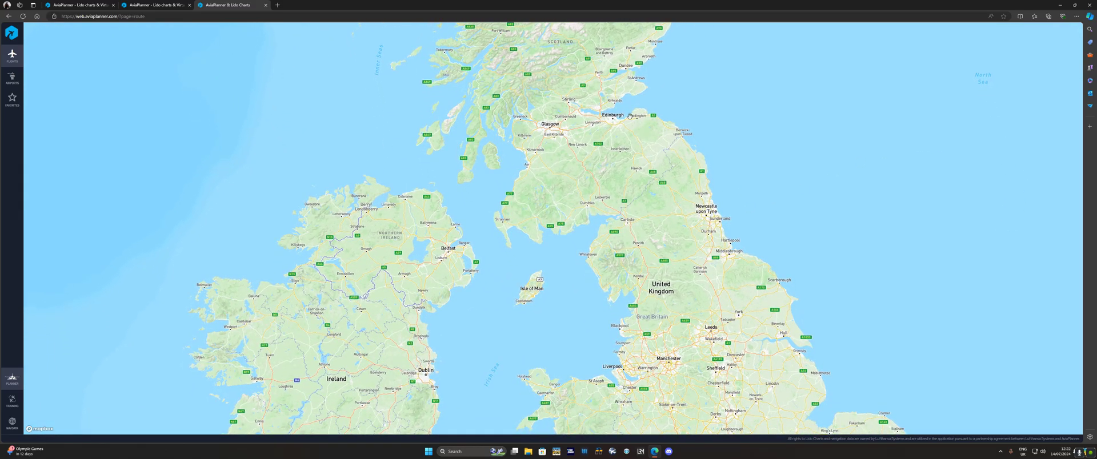
{"action": "mouse_move", "coordinate": [322, 310]}
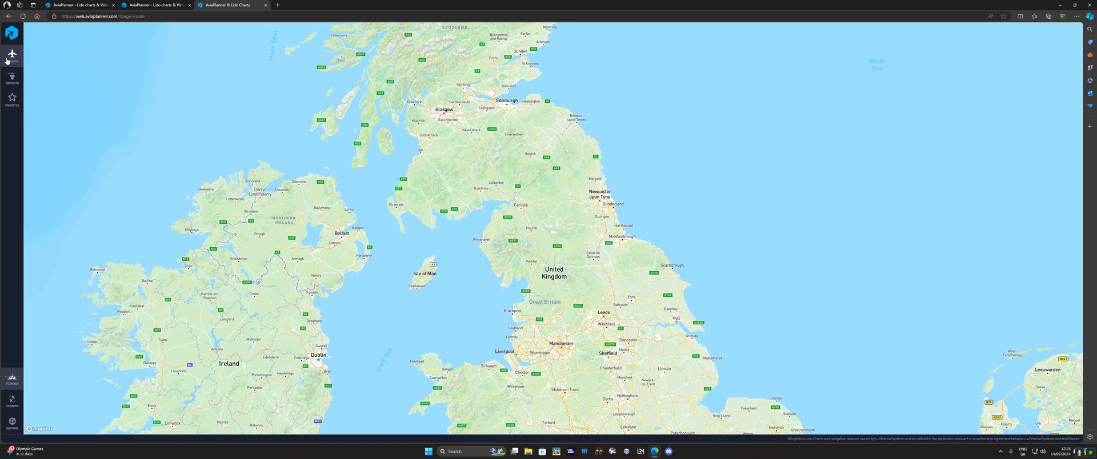
- Search Airports for EGPF and zoom the map onto Glasgow Airport
{"action": "left_click", "coordinate": [12, 77]}
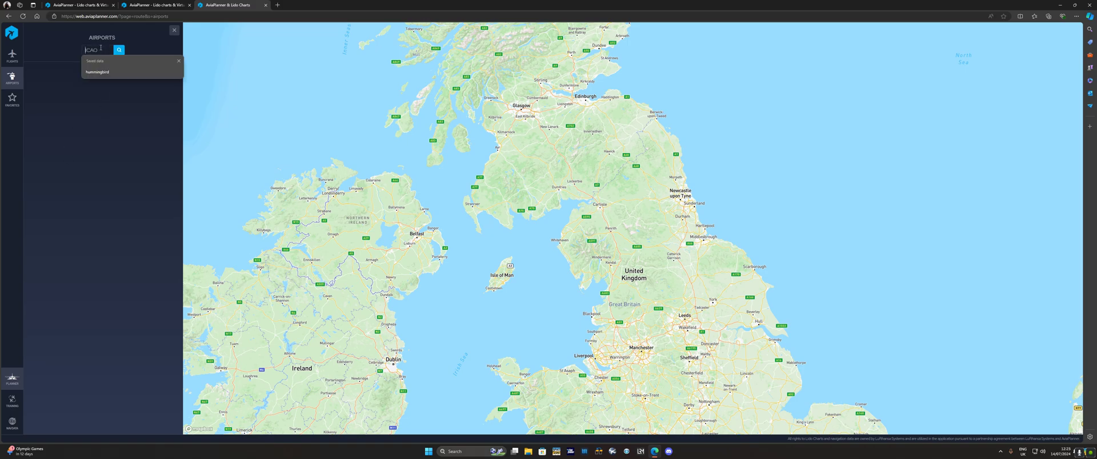
{"action": "type", "text": "EGPF"}
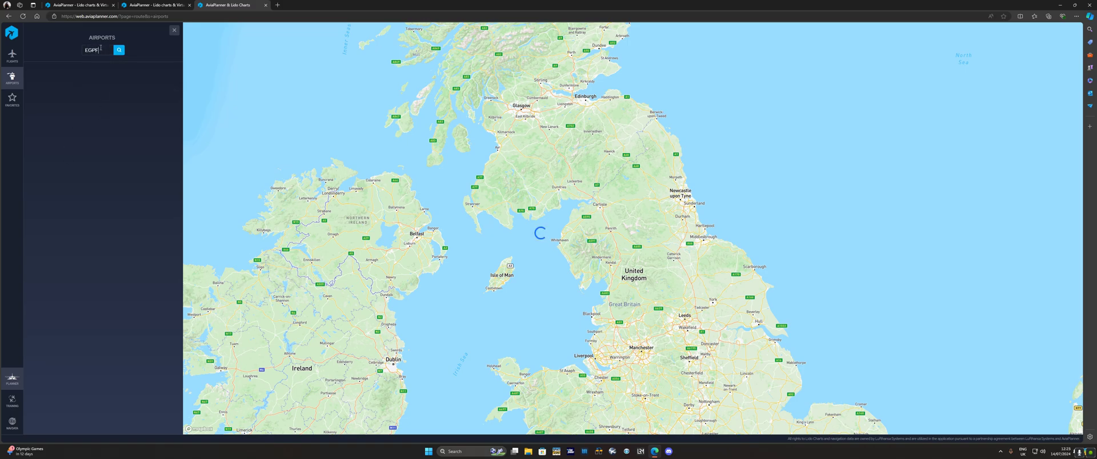
{"action": "left_click", "coordinate": [118, 50]}
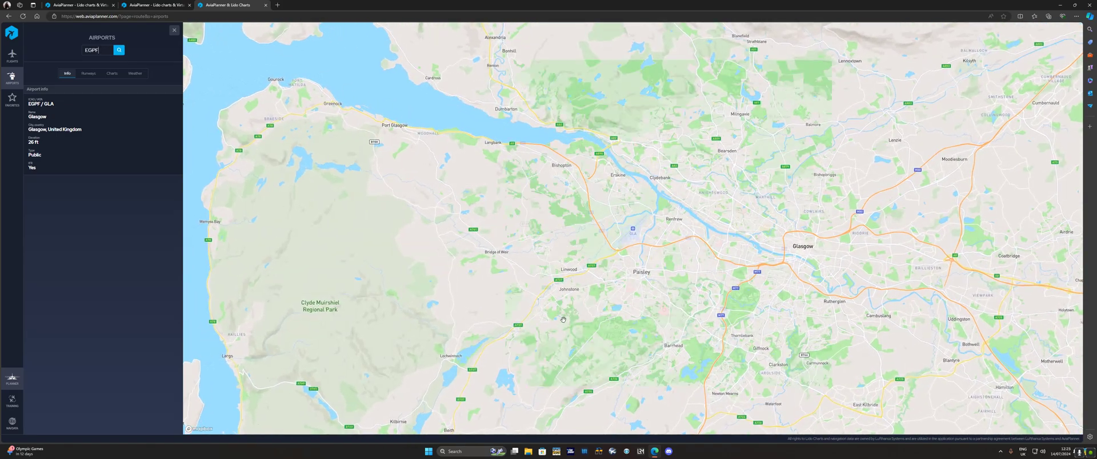
{"action": "scroll", "scroll_direction": "up", "scroll_amount": 3}
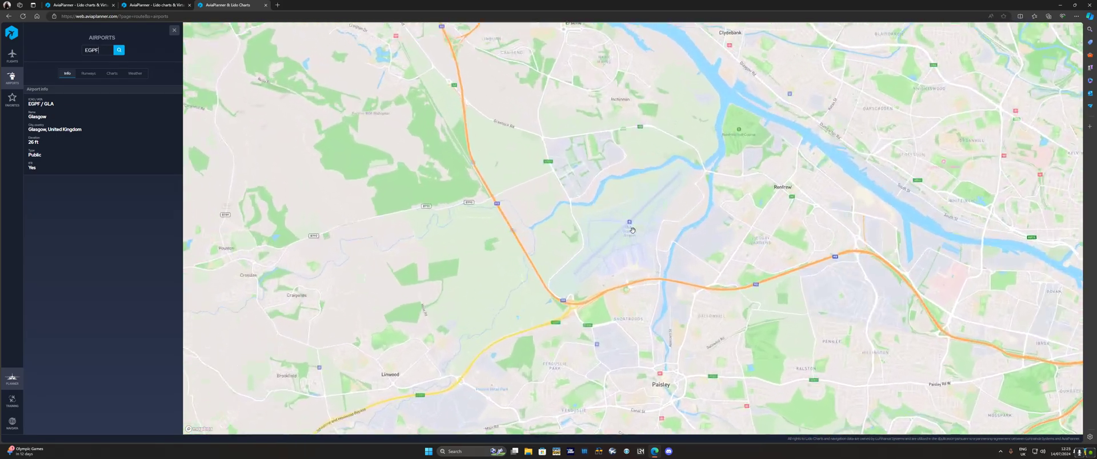
{"action": "scroll", "scroll_direction": "up", "scroll_amount": 3}
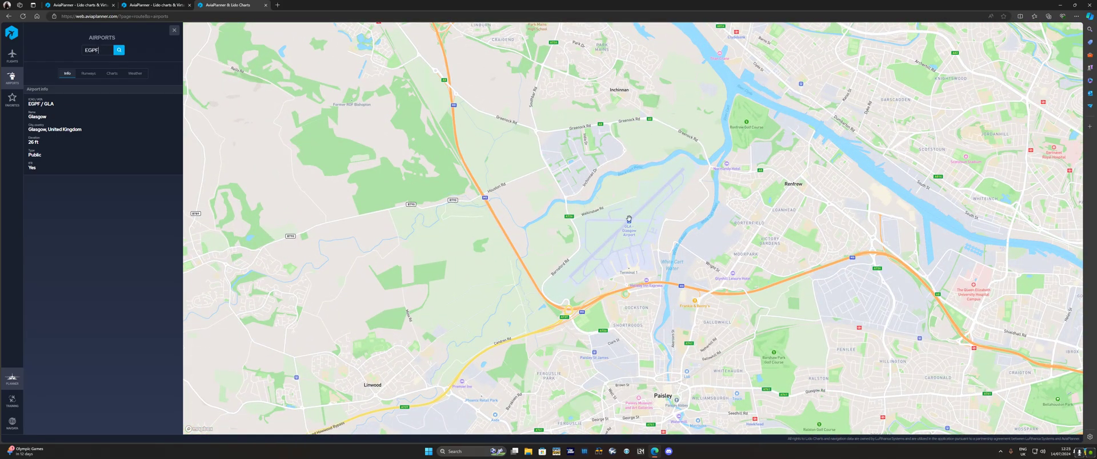
{"action": "mouse_move", "coordinate": [663, 268]}
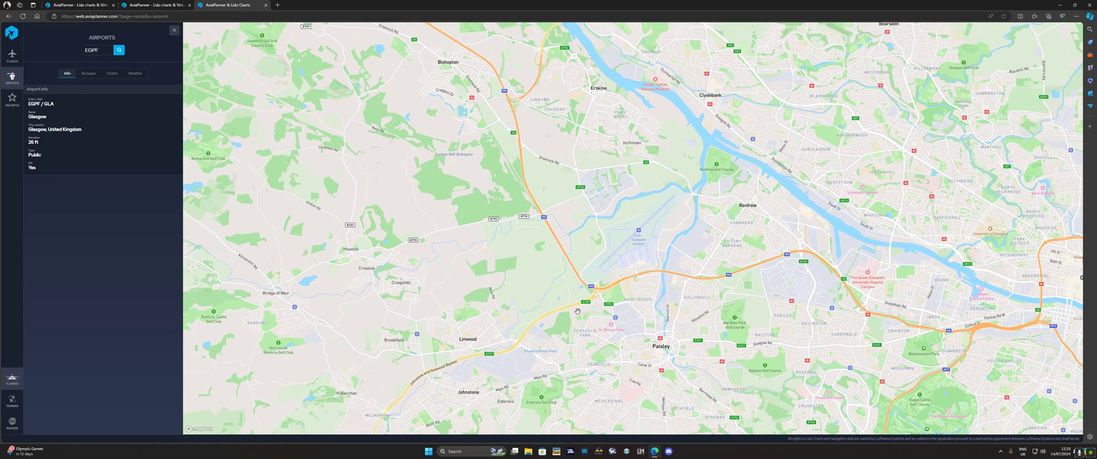
- View EGPF runways, both SID charts (FOYLE/LOMON/PTH/ROBBO, CLYDE/LUSIV/NORBO/TLA/TRN), then list STARs
{"action": "left_click", "coordinate": [88, 73]}
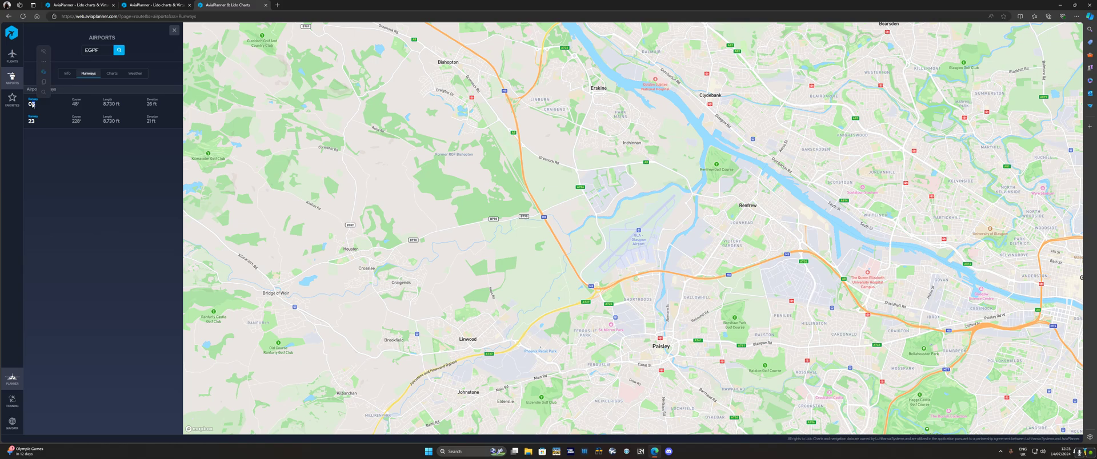
{"action": "left_click", "coordinate": [111, 73]}
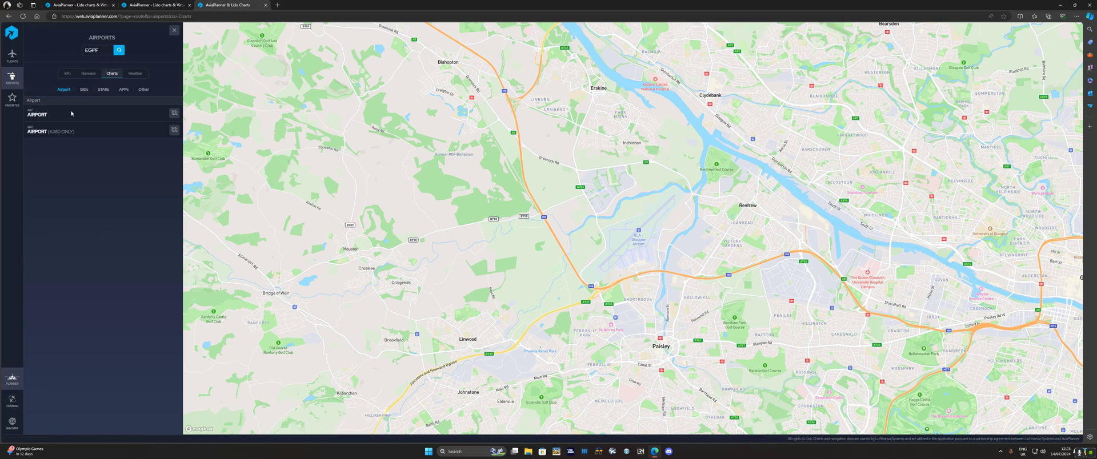
{"action": "left_click", "coordinate": [84, 89]}
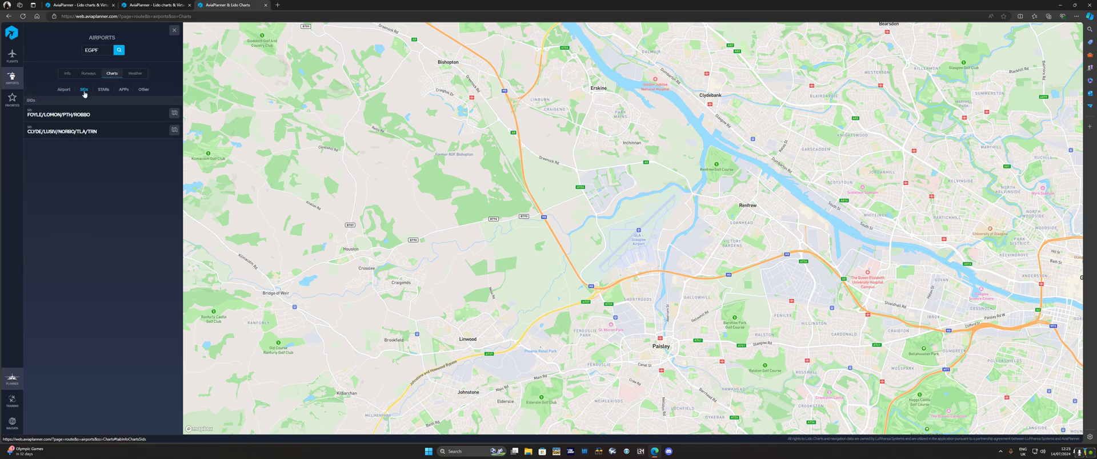
{"action": "left_click", "coordinate": [174, 114]}
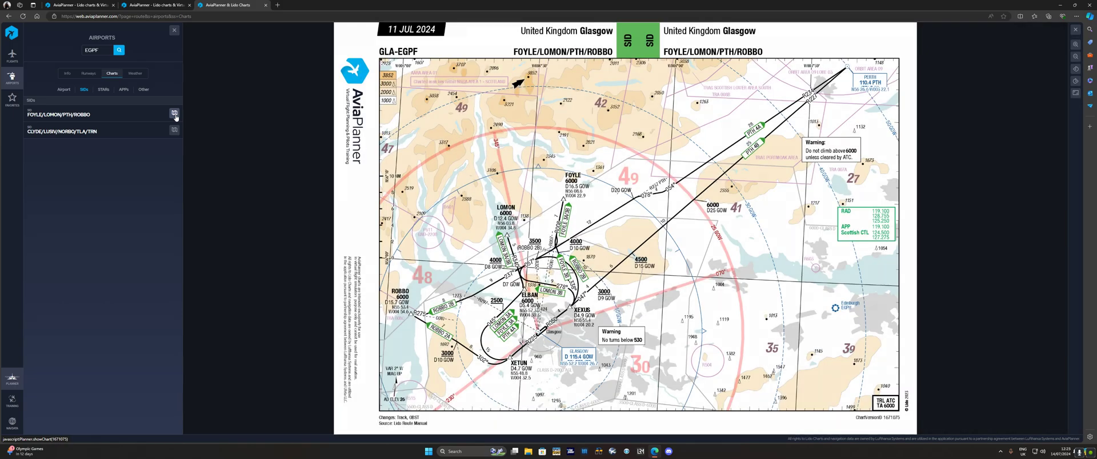
{"action": "left_click", "coordinate": [174, 130]}
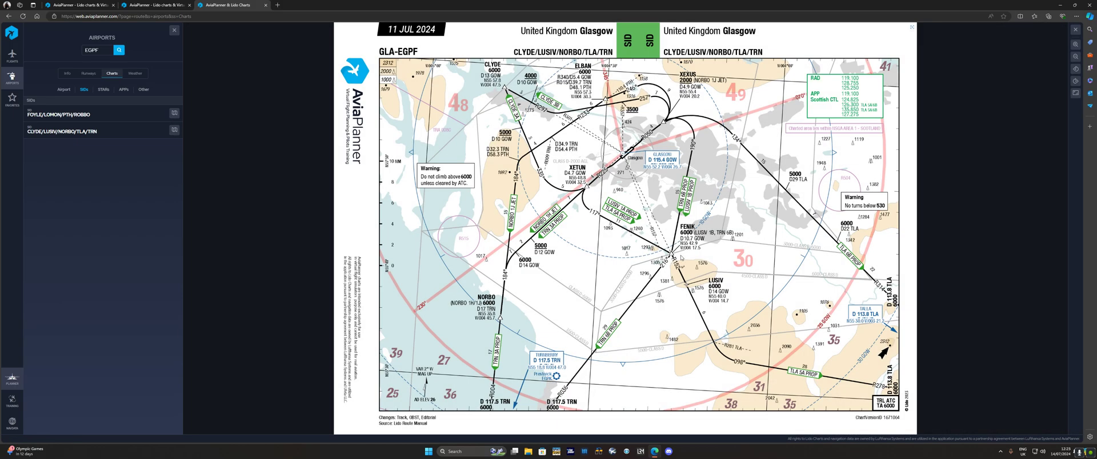
{"action": "left_click", "coordinate": [103, 90]}
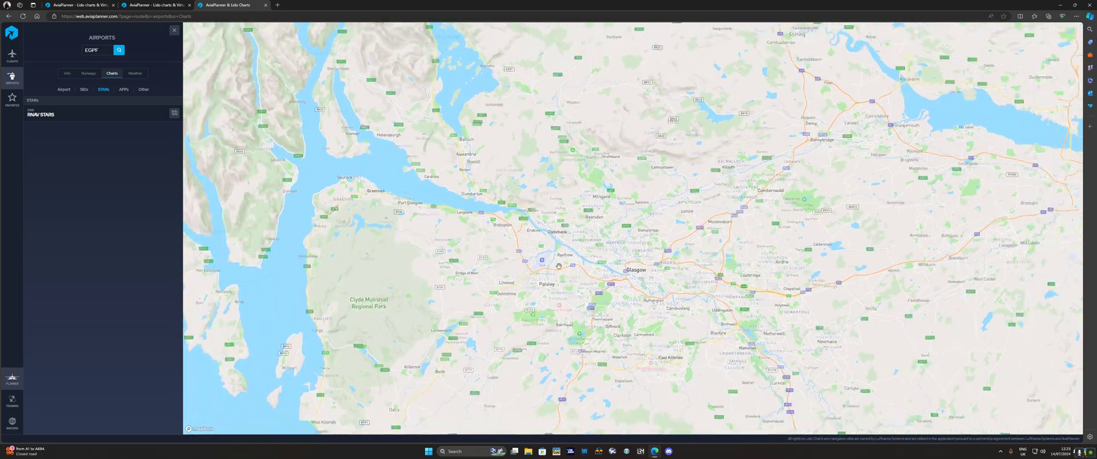
- Scroll the chart list, glance at Favorites and Flights, then return to the start screen
{"action": "scroll", "scroll_direction": "down", "scroll_amount": 3}
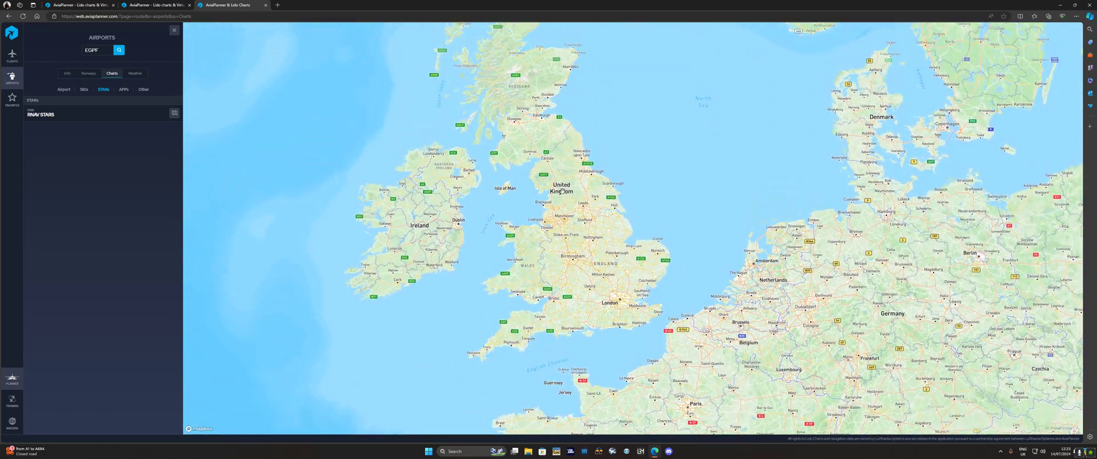
{"action": "scroll", "scroll_direction": "down", "scroll_amount": 3}
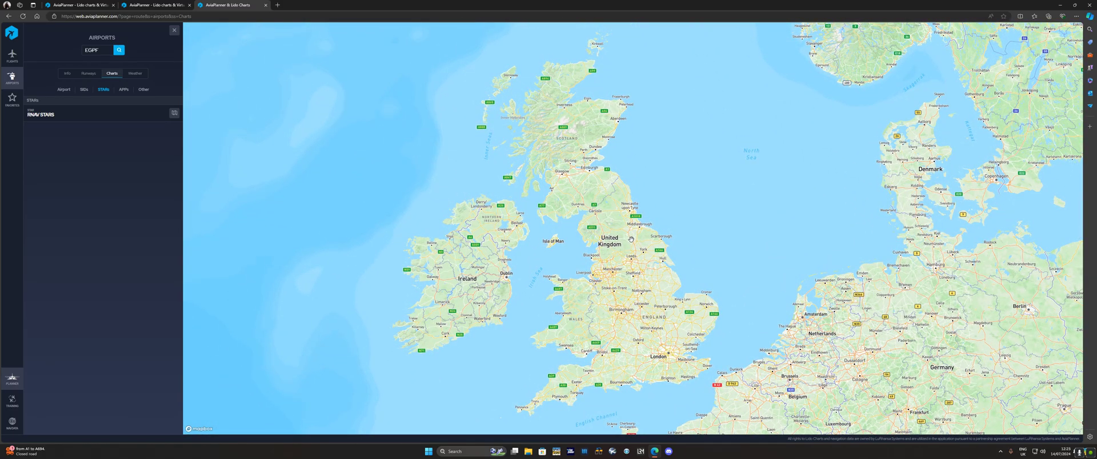
{"action": "mouse_move", "coordinate": [622, 238]}
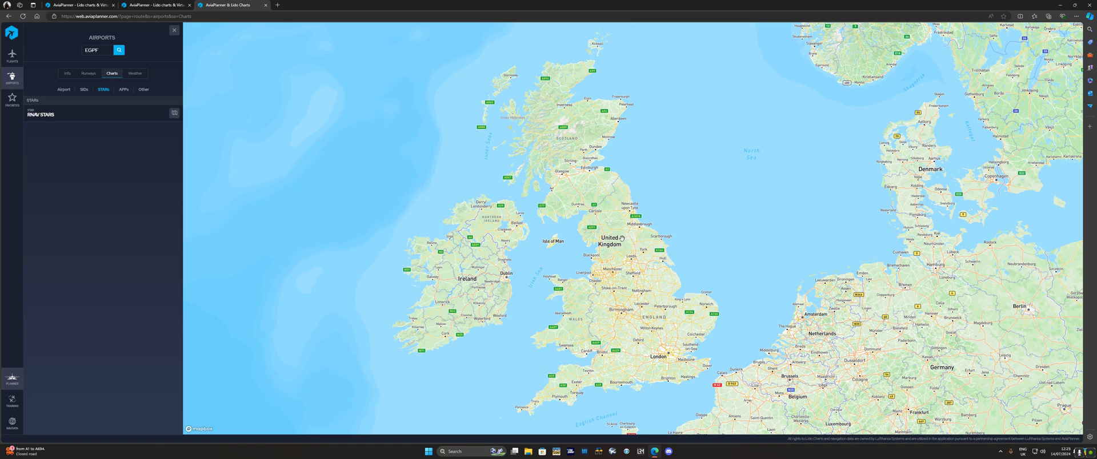
{"action": "left_click", "coordinate": [12, 99]}
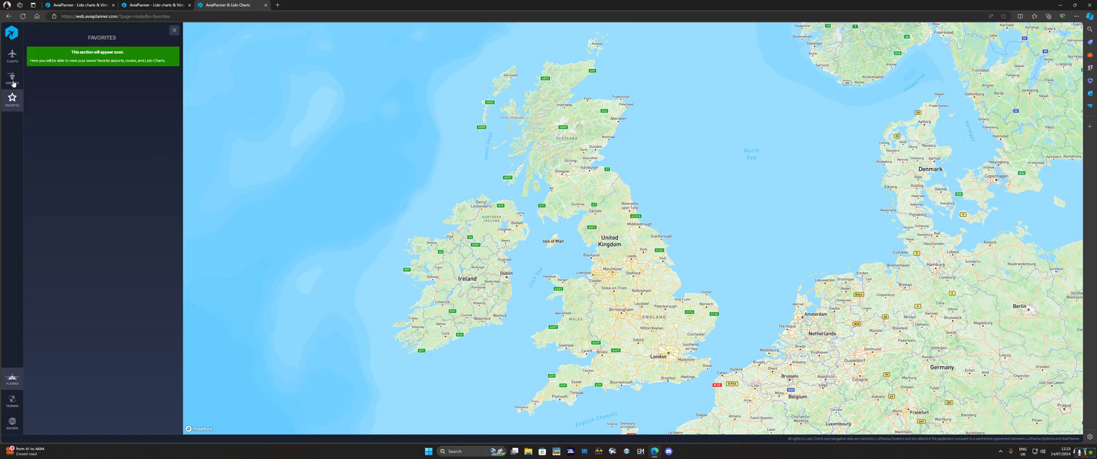
{"action": "left_click", "coordinate": [12, 54]}
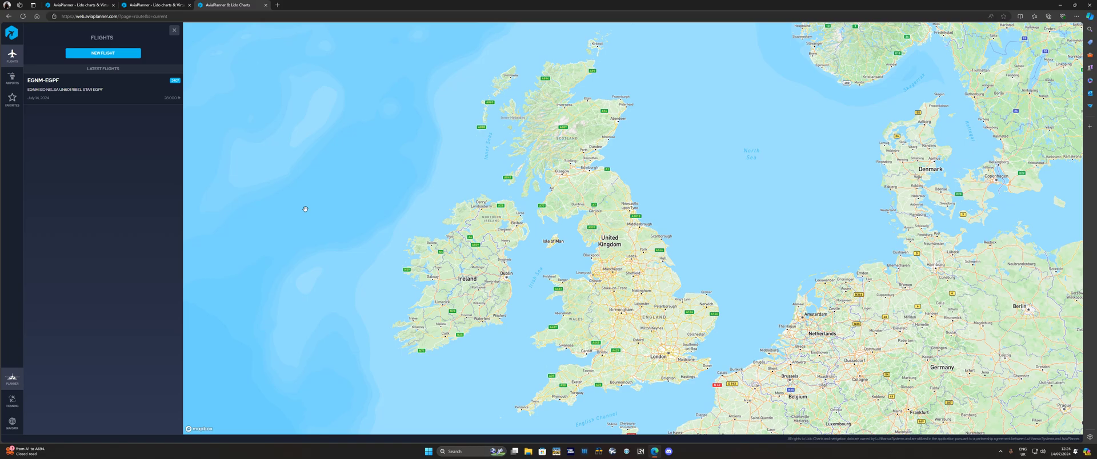
{"action": "mouse_move", "coordinate": [163, 44]}
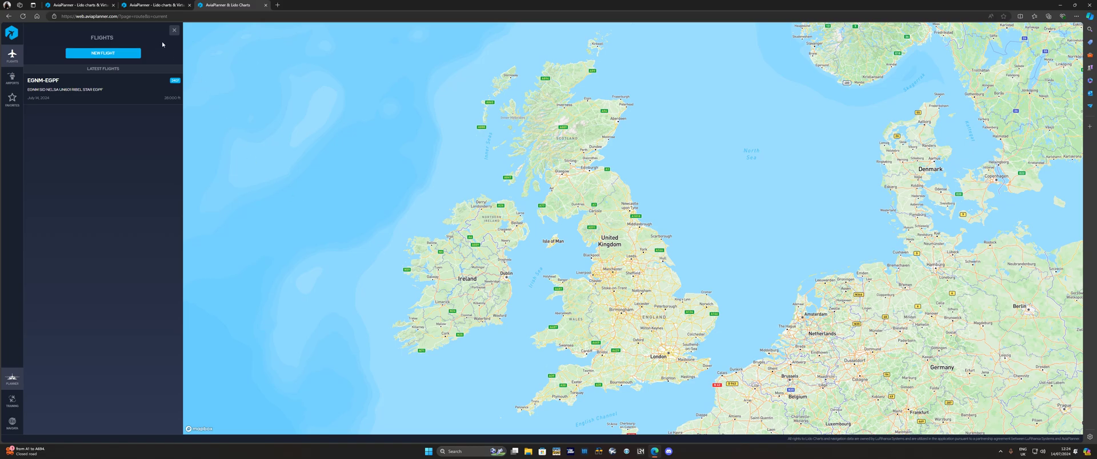
{"action": "left_click", "coordinate": [174, 31]}
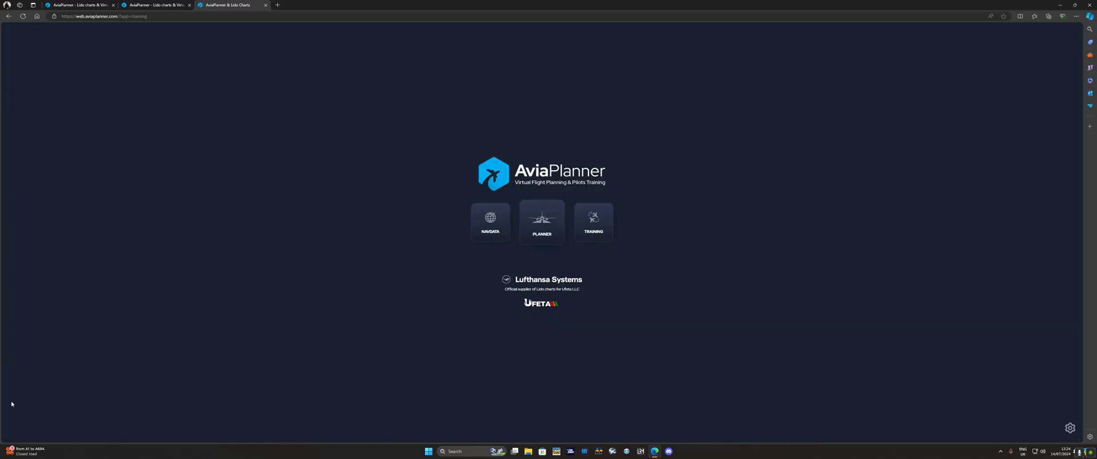
- Open the Planner, start a New Flight, and browse the aircraft list, keeping Airbus A300
{"action": "left_click", "coordinate": [541, 223]}
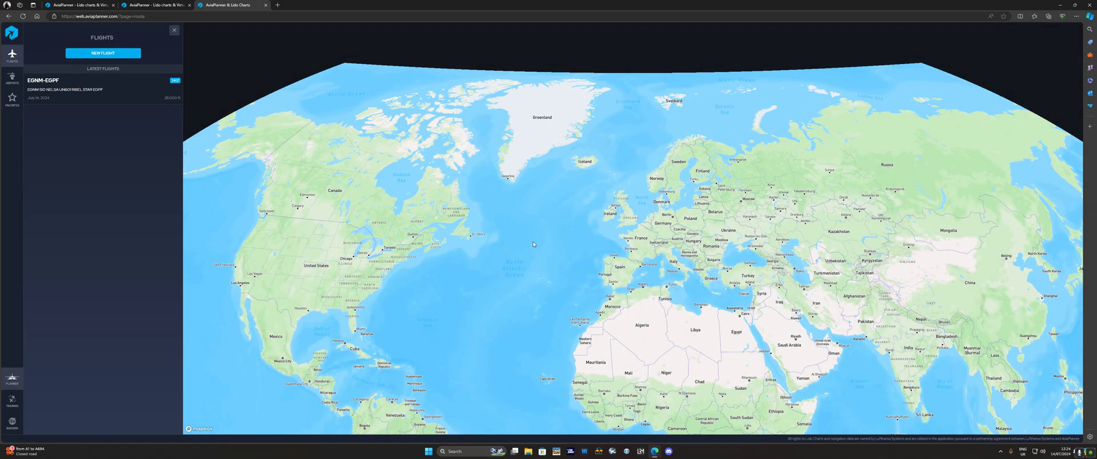
{"action": "left_click", "coordinate": [103, 53]}
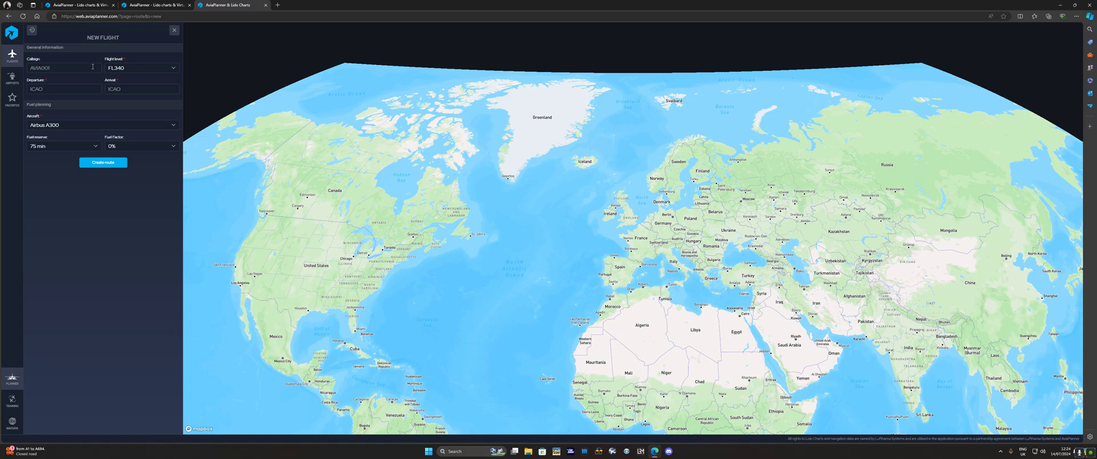
{"action": "left_click", "coordinate": [103, 125]}
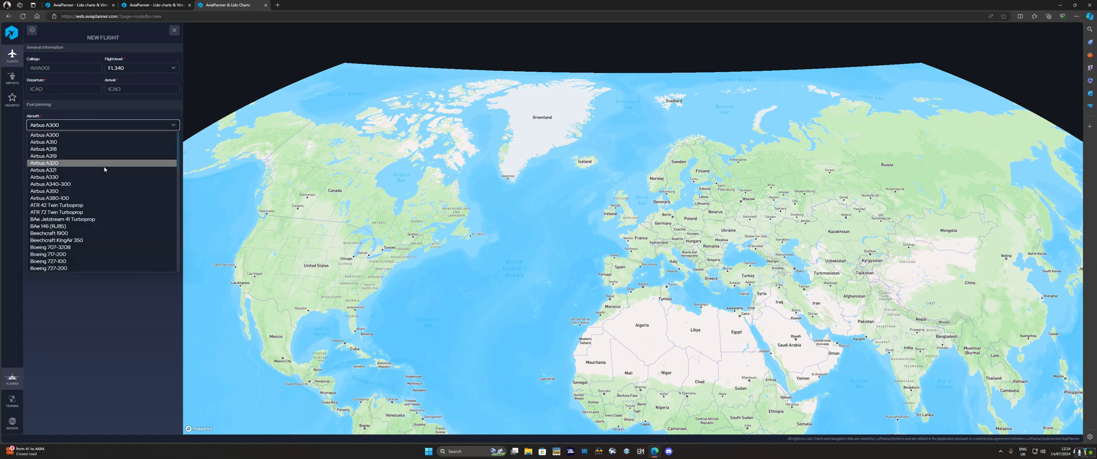
{"action": "scroll", "scroll_direction": "down", "scroll_amount": 3}
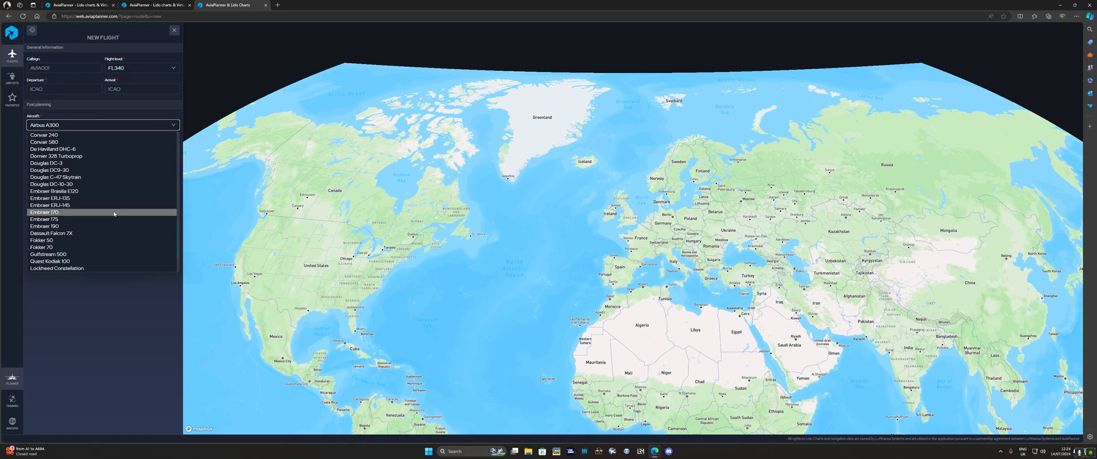
{"action": "scroll", "scroll_direction": "down", "scroll_amount": 3}
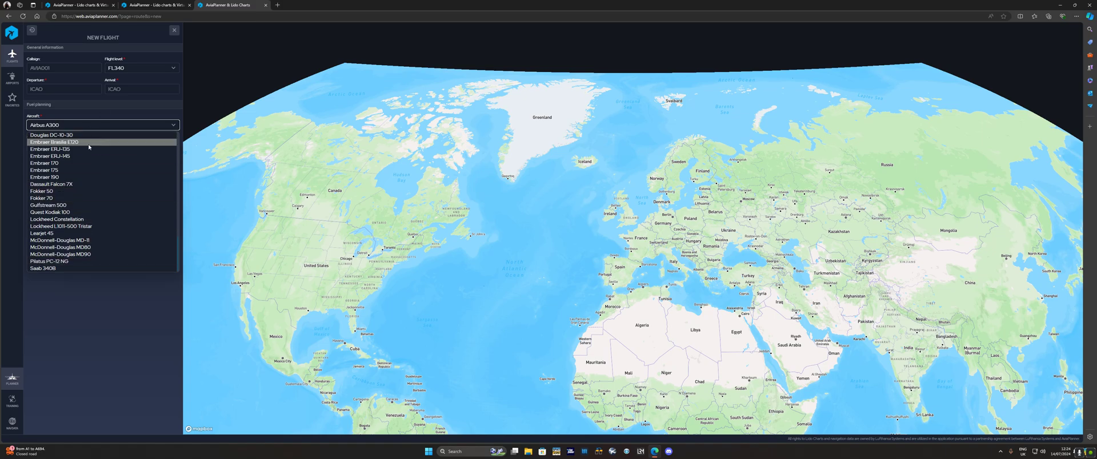
{"action": "mouse_move", "coordinate": [100, 199]}
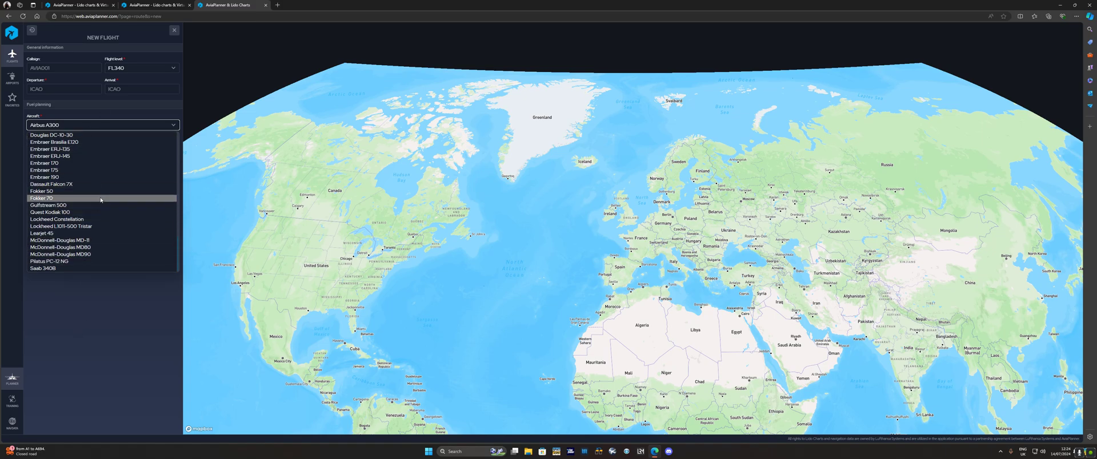
{"action": "scroll", "scroll_direction": "up", "scroll_amount": 3}
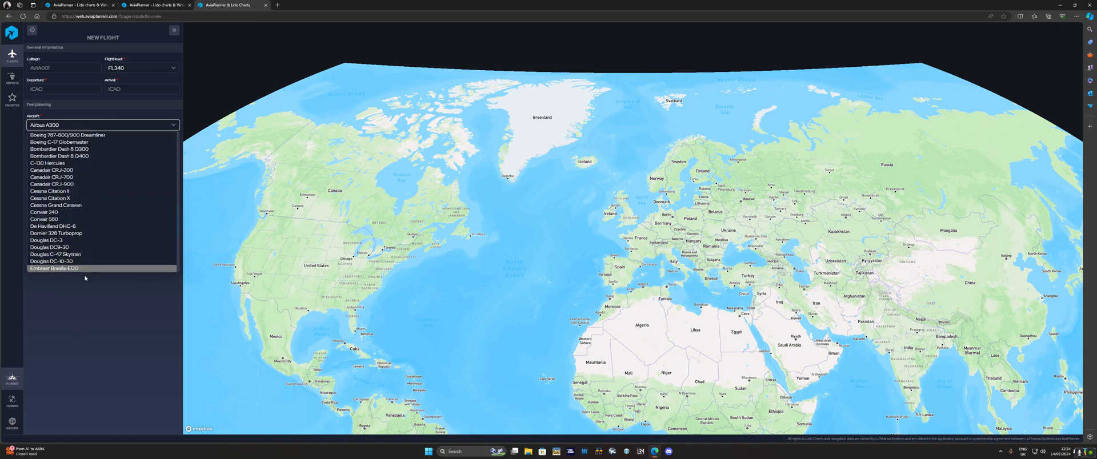
{"action": "mouse_move", "coordinate": [87, 226]}
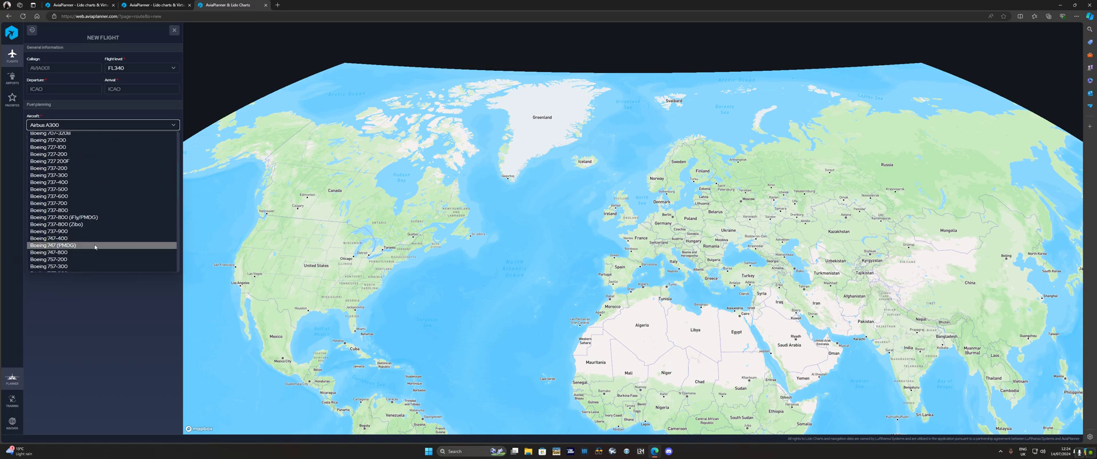
{"action": "scroll", "scroll_direction": "up", "scroll_amount": 3}
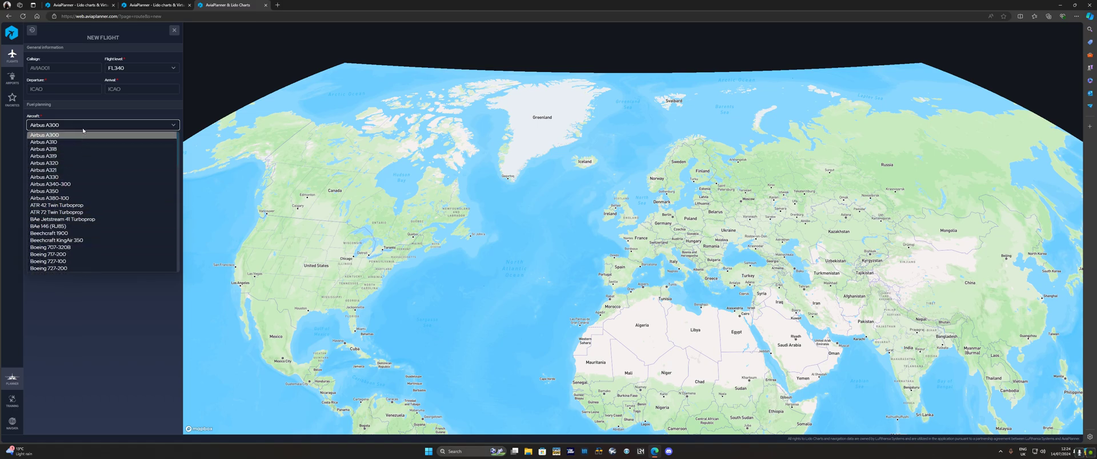
{"action": "scroll", "scroll_direction": "down", "scroll_amount": 3}
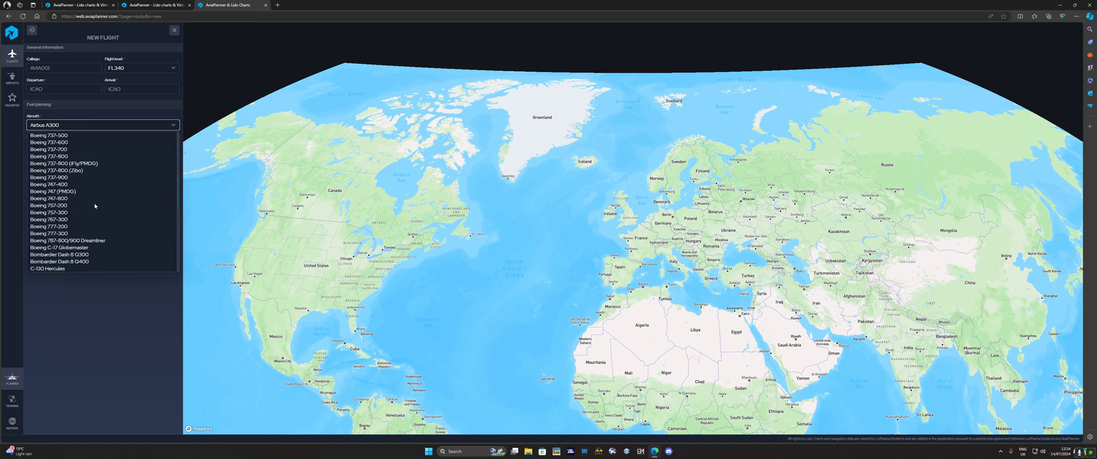
{"action": "scroll", "scroll_direction": "down", "scroll_amount": 3}
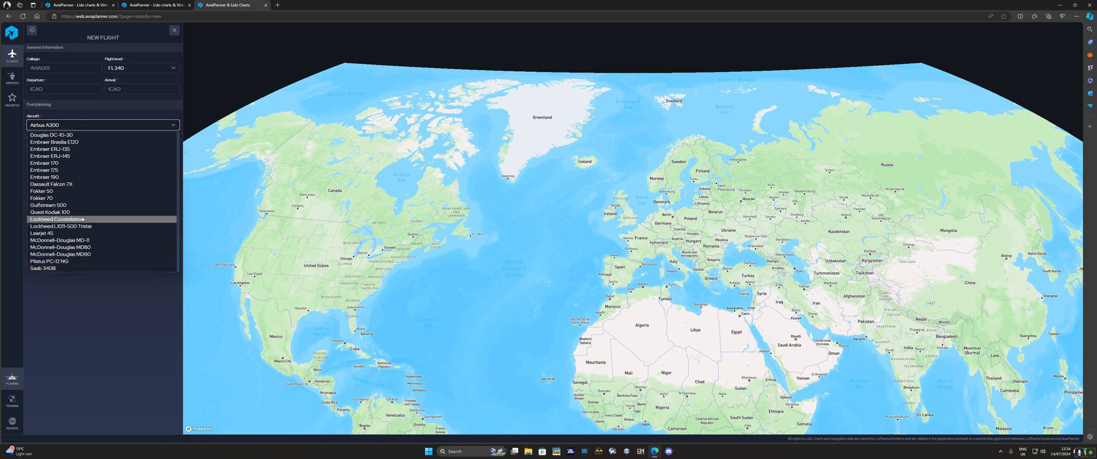
{"action": "scroll", "scroll_direction": "up", "scroll_amount": 3}
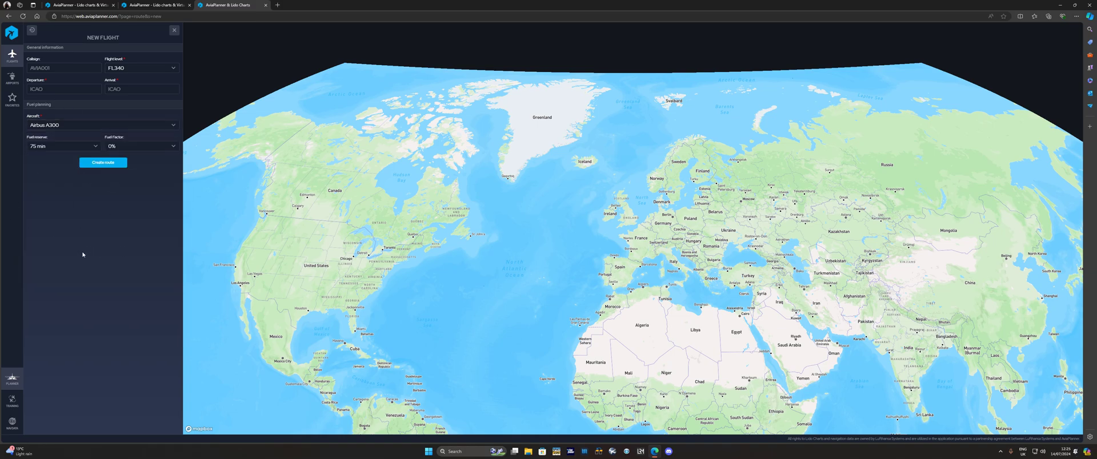
{"action": "mouse_move", "coordinate": [113, 152]}
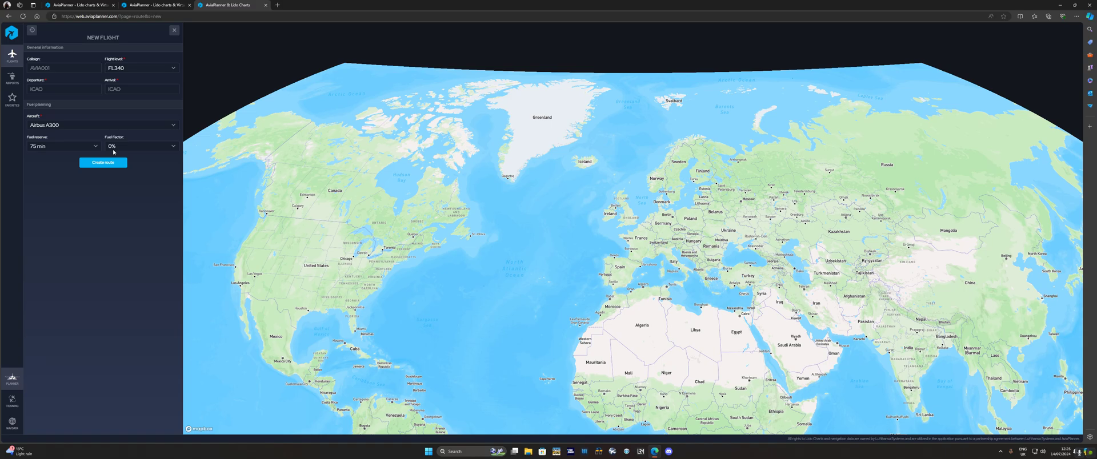
{"action": "mouse_move", "coordinate": [164, 134]}
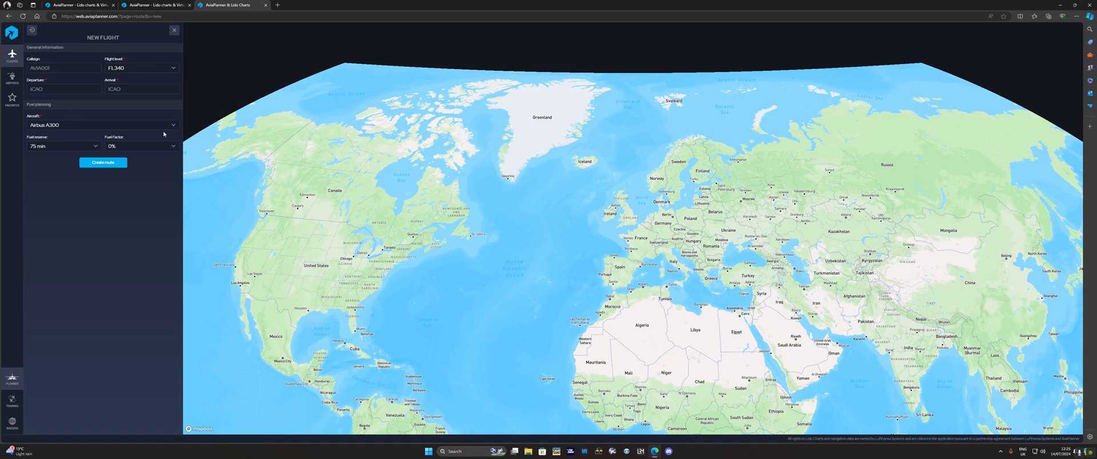
{"action": "mouse_move", "coordinate": [134, 152]}
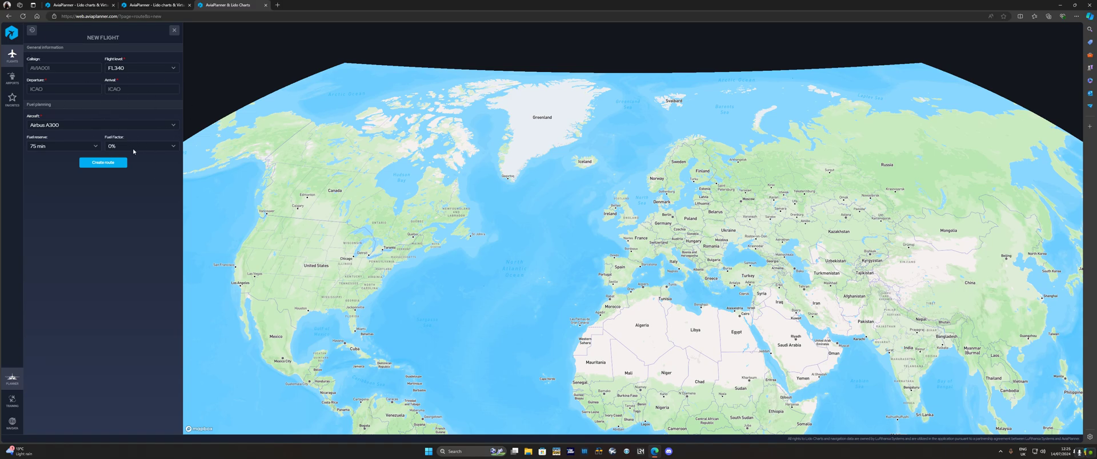
{"action": "mouse_move", "coordinate": [121, 134]}
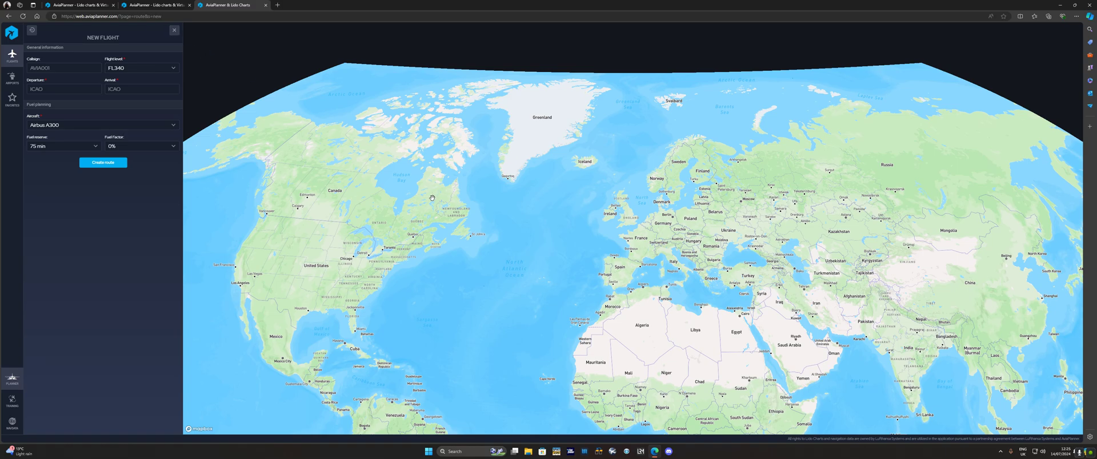
- Close the New Flight panel so only the Europe and North Atlantic map shows
{"action": "left_click", "coordinate": [174, 30]}
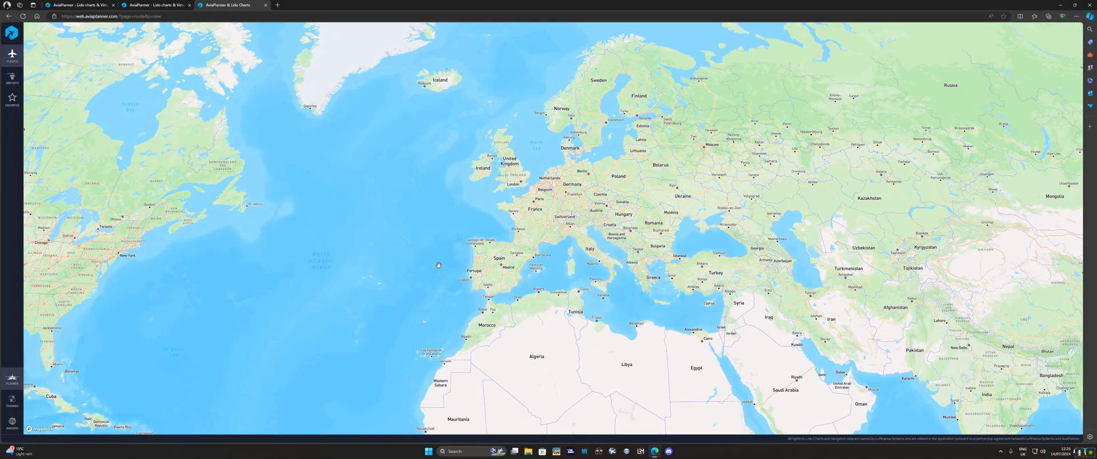
{"action": "mouse_move", "coordinate": [520, 336]}
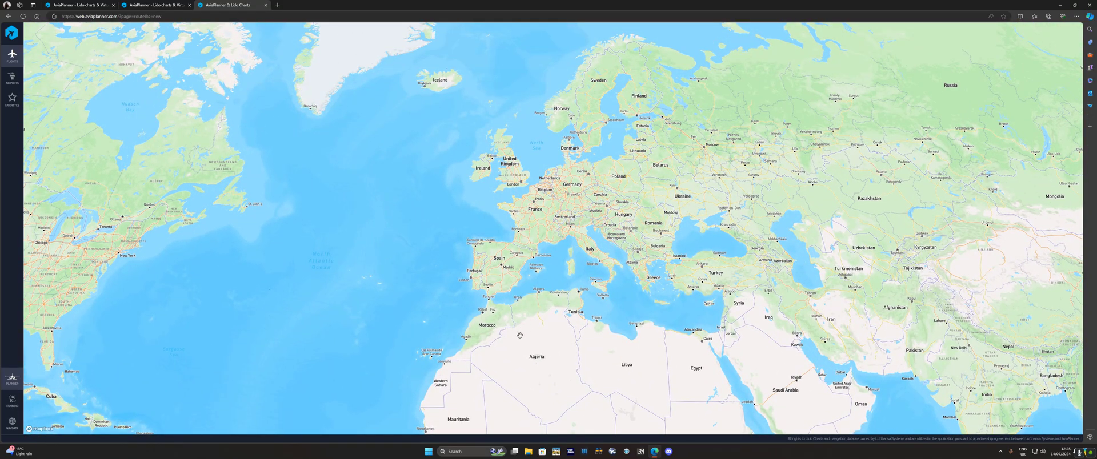